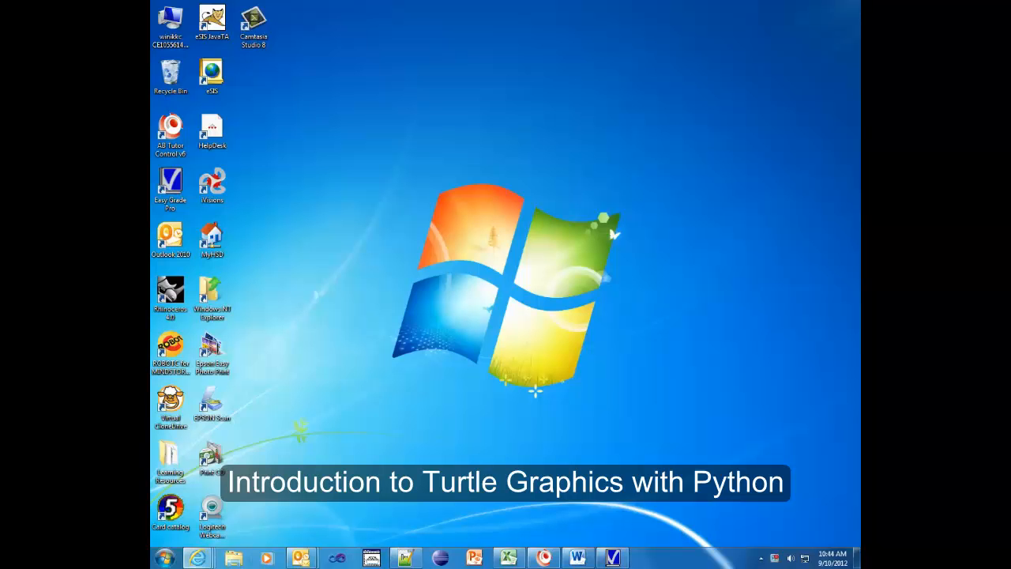
- Launch IDLE from the Start menu search by entering 'py'
click(164, 556)
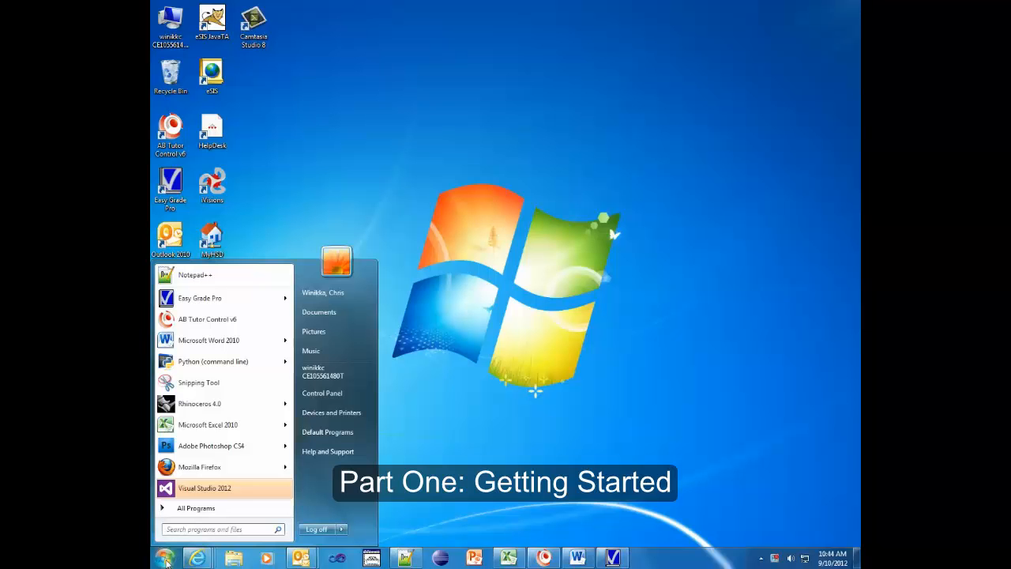
text(p)
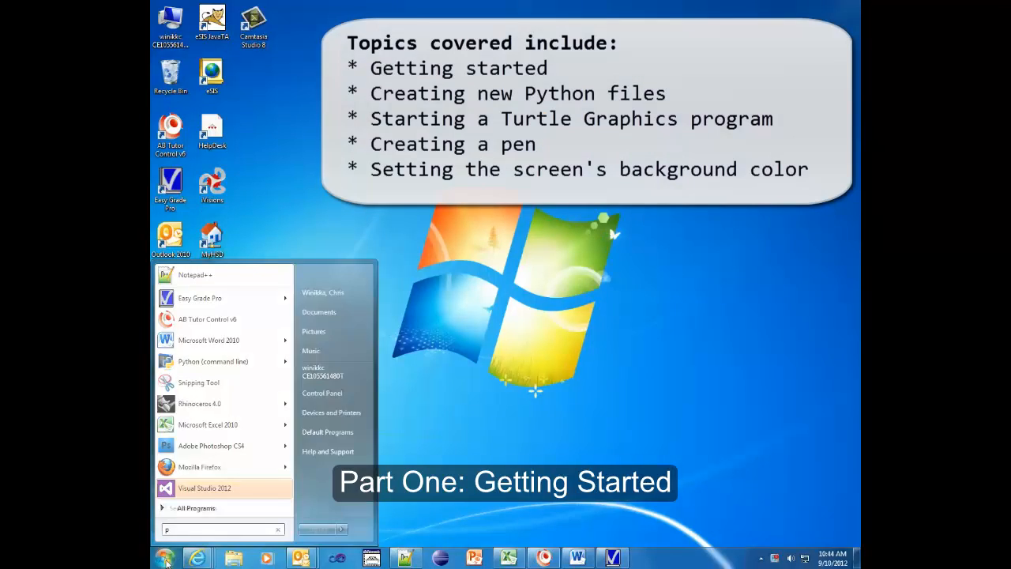
text(y)
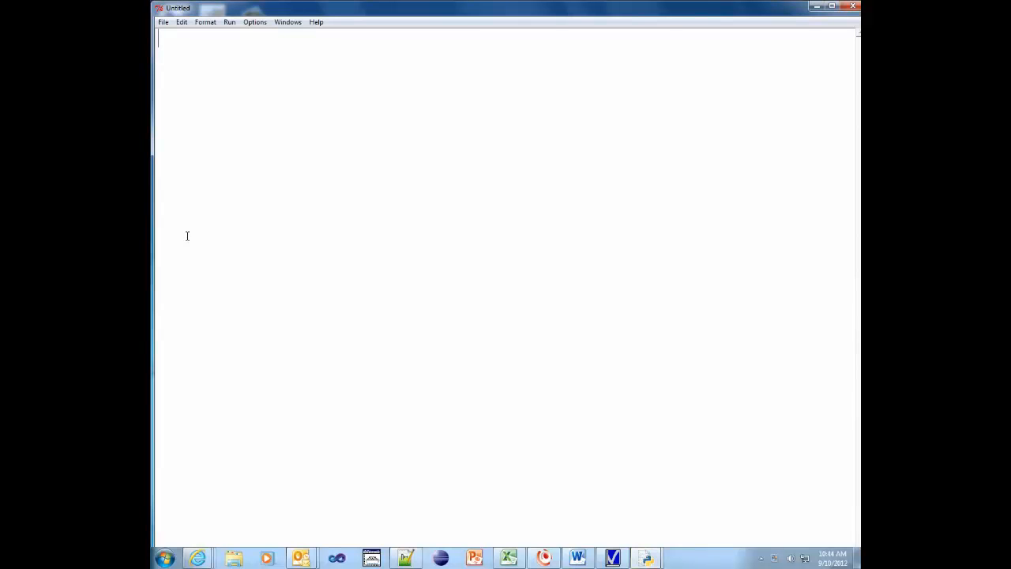
mouse_move(187, 66)
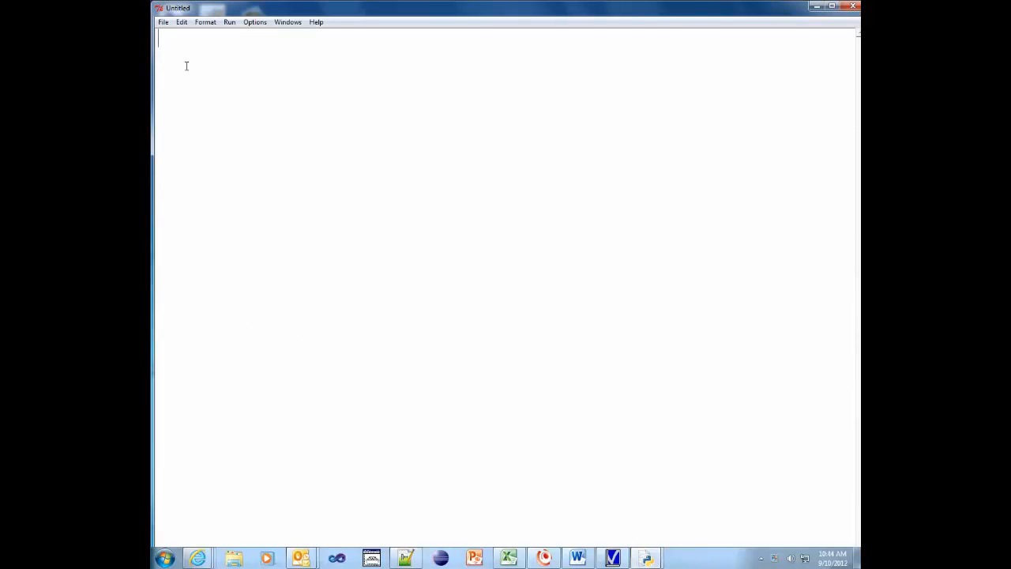
mouse_move(224, 104)
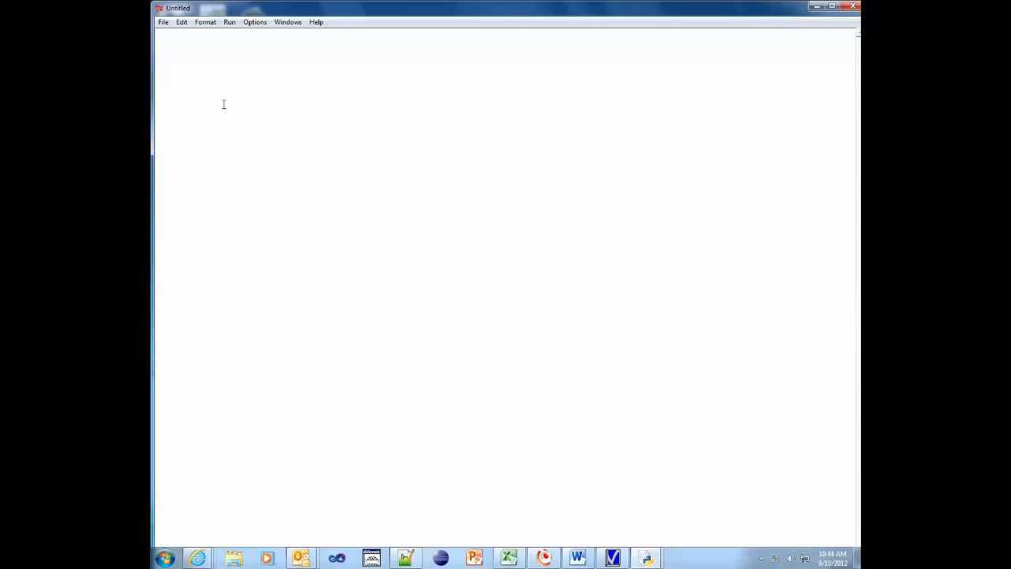
- Write the header comment '# TurtleTest.py' and begin a '# by' author comment
text(#)
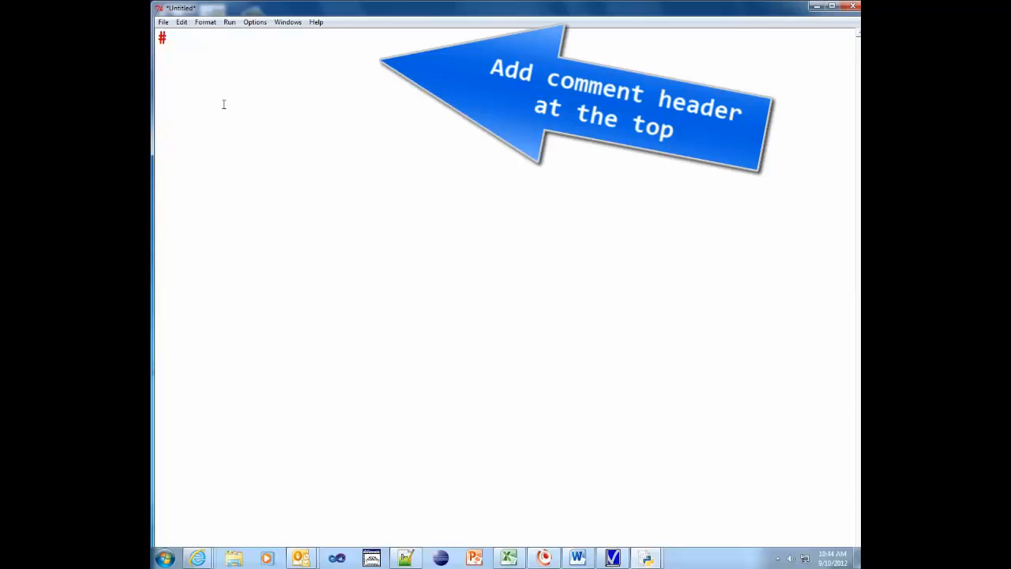
text(Tur)
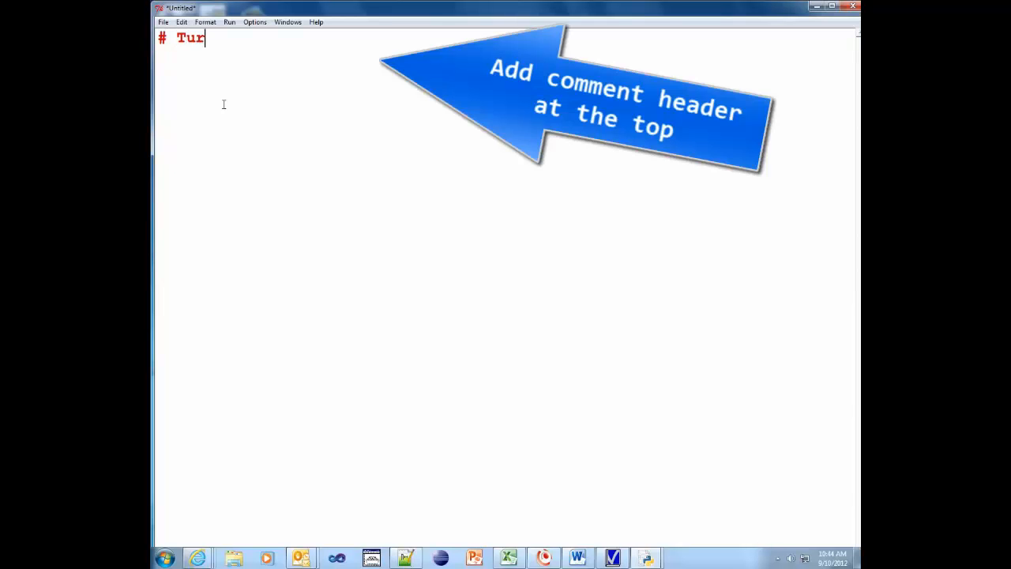
text(tleTest.)
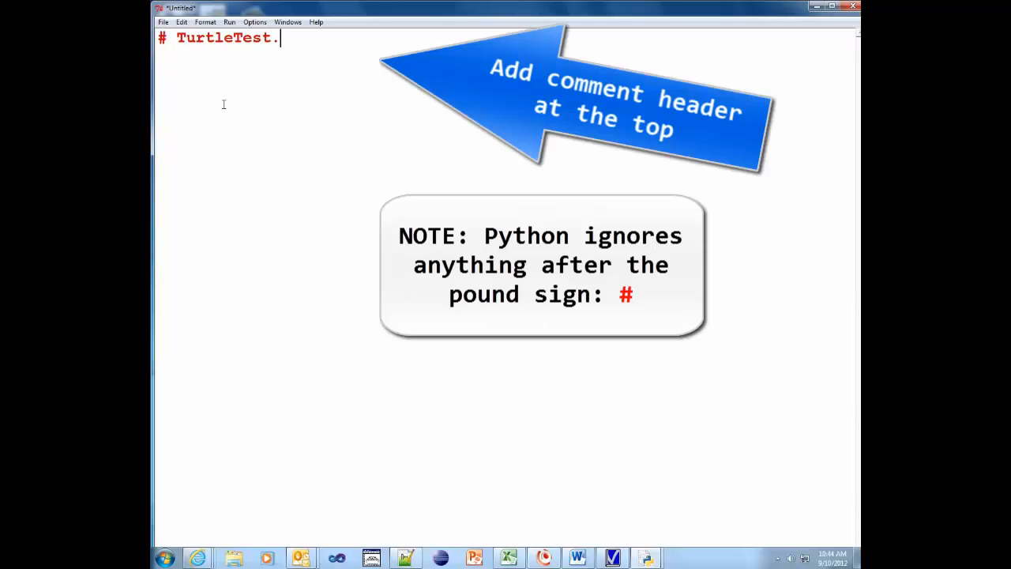
text(py)
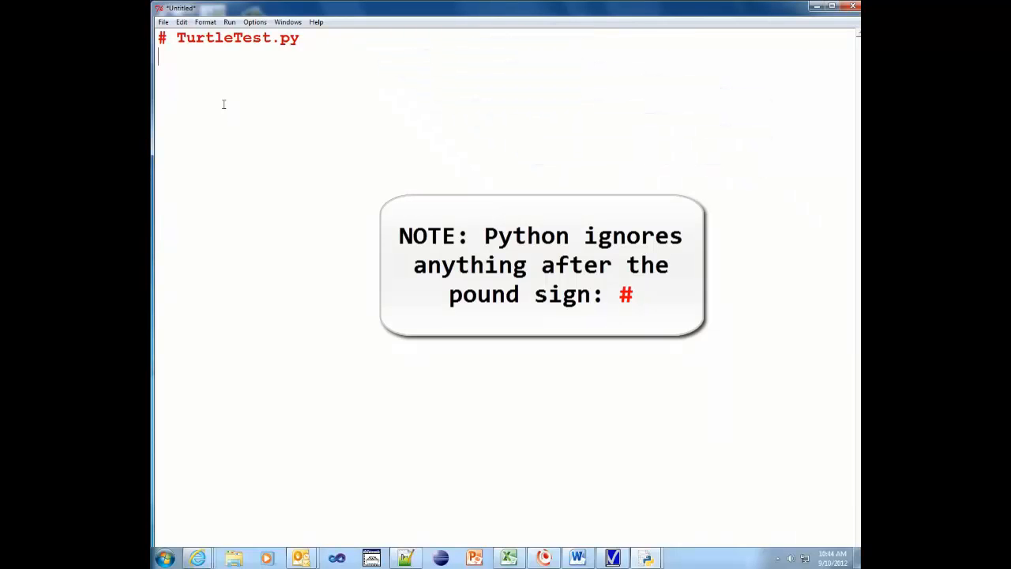
text(# by)
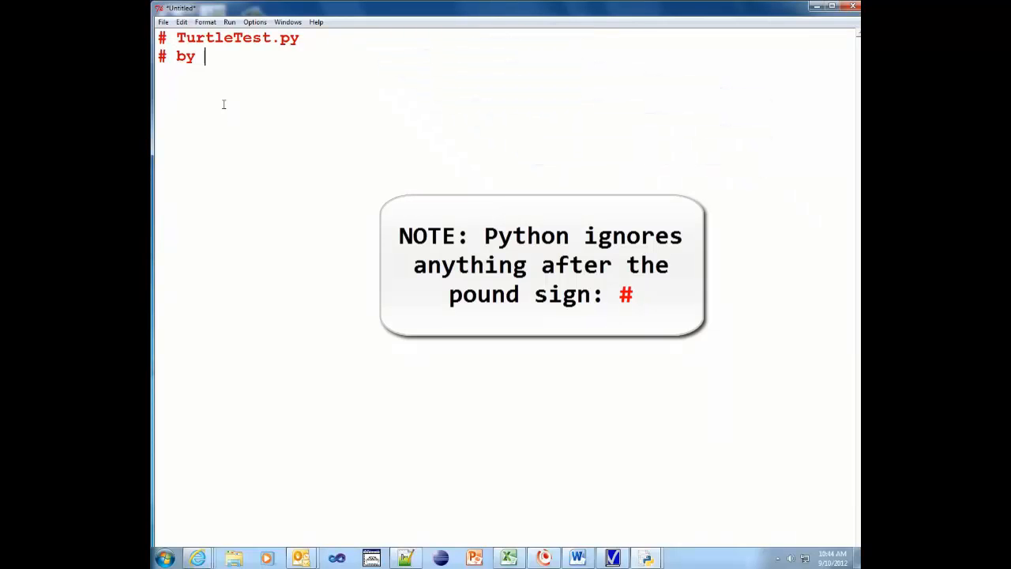
text(c)
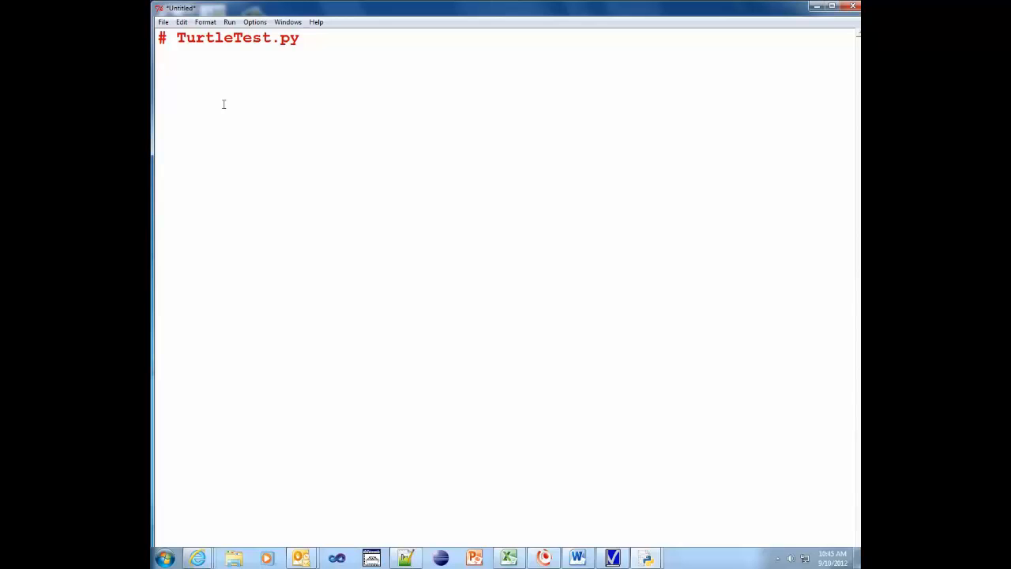
- Add the line 'from turtle import *' beneath the header
text(from)
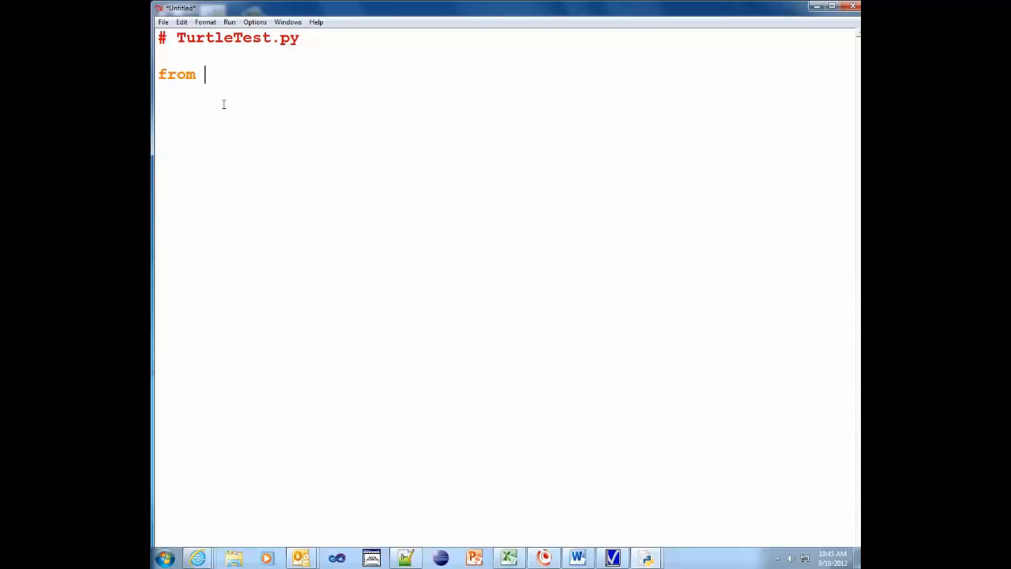
text(turtle)
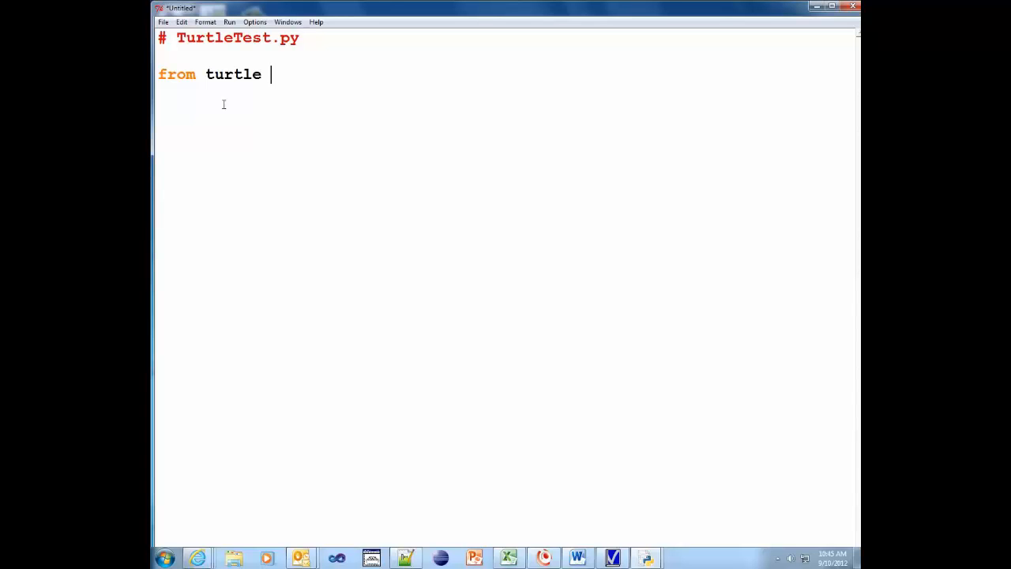
text(from)
text(# Cre)
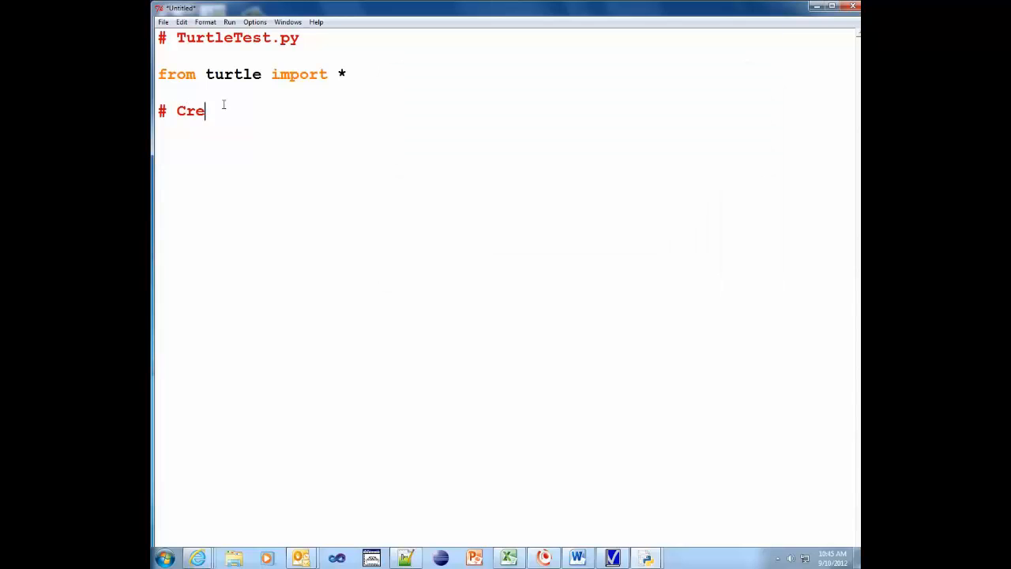
- Finish the '# Create 2 pen objects' comment and add pen1 = Pen()
text(ate 2 pens)
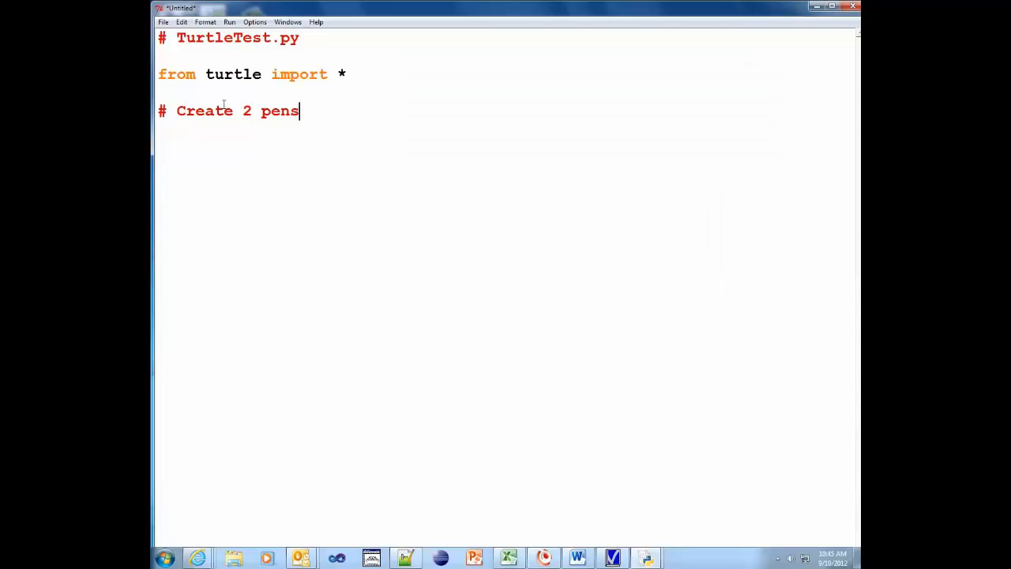
text(objec)
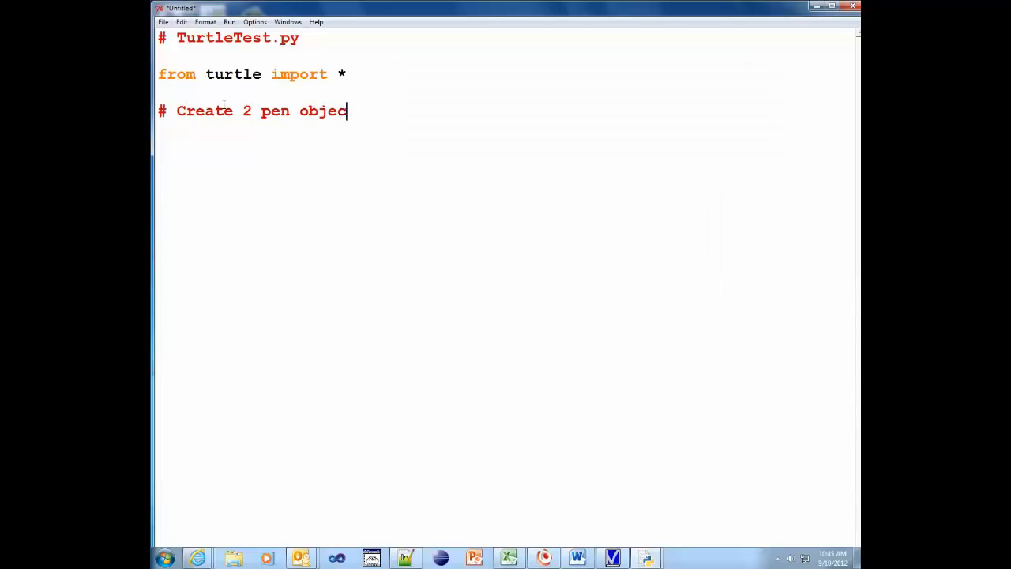
text(ts)
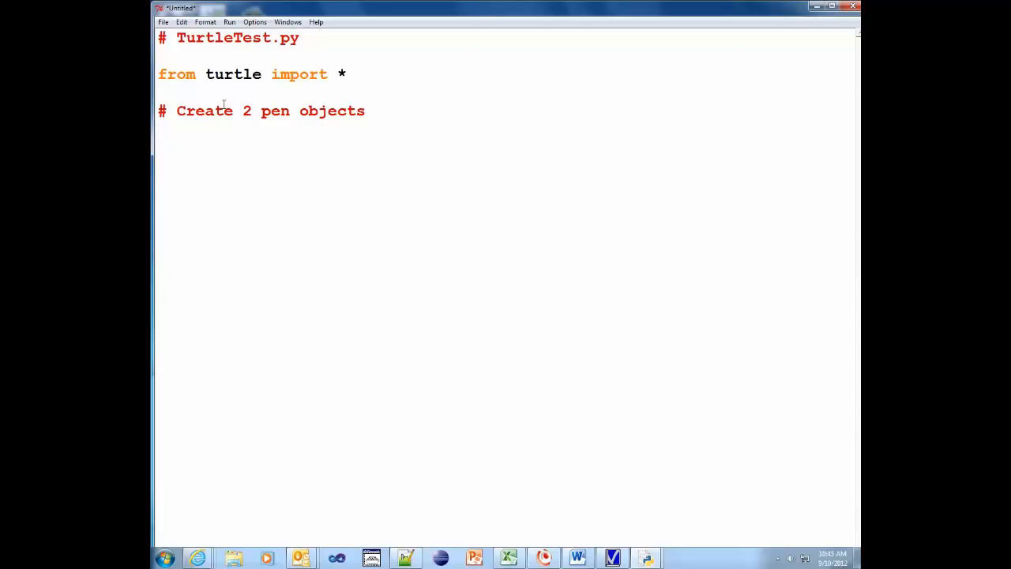
text(pen)
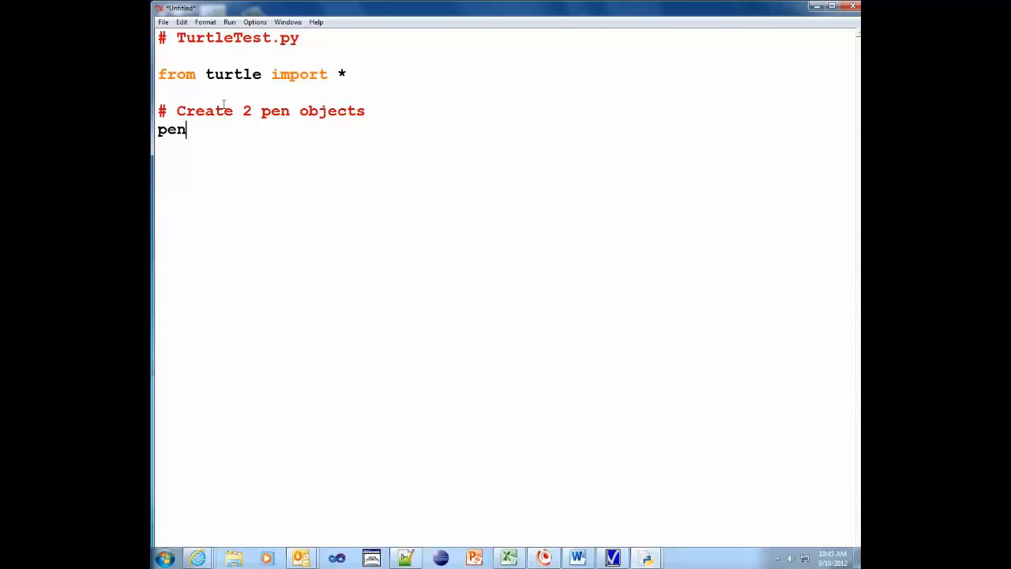
text(1)
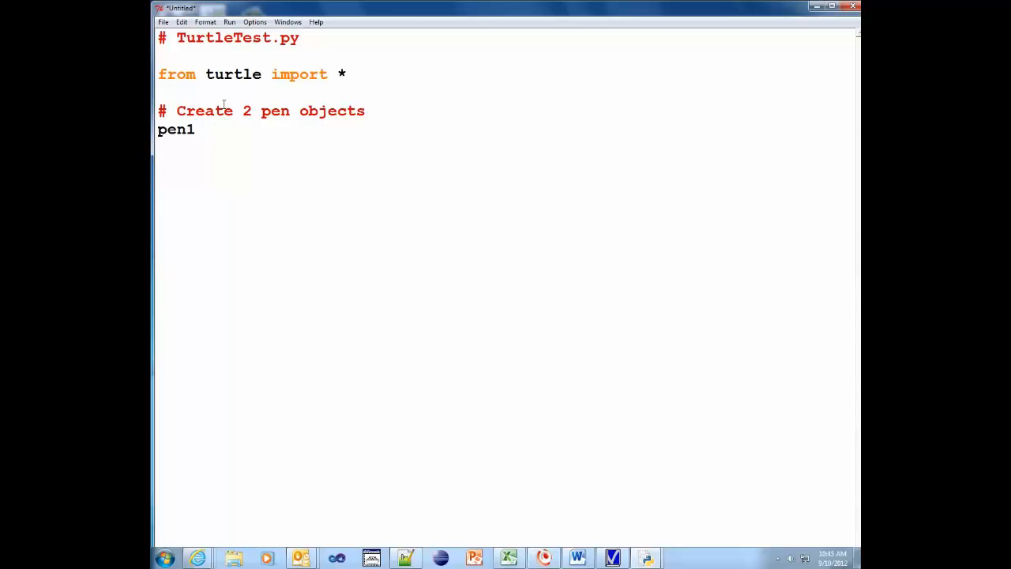
text(=)
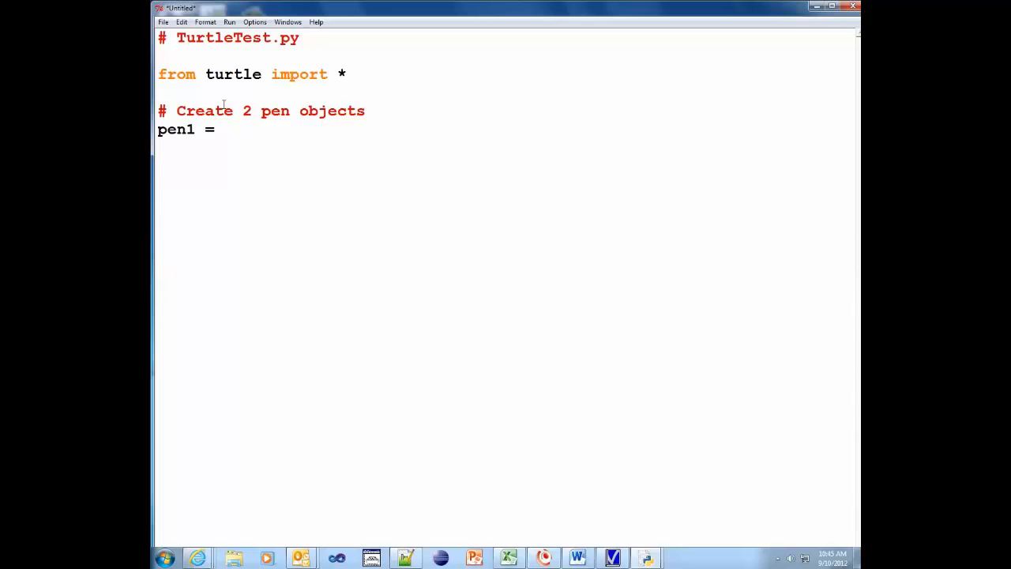
text(P)
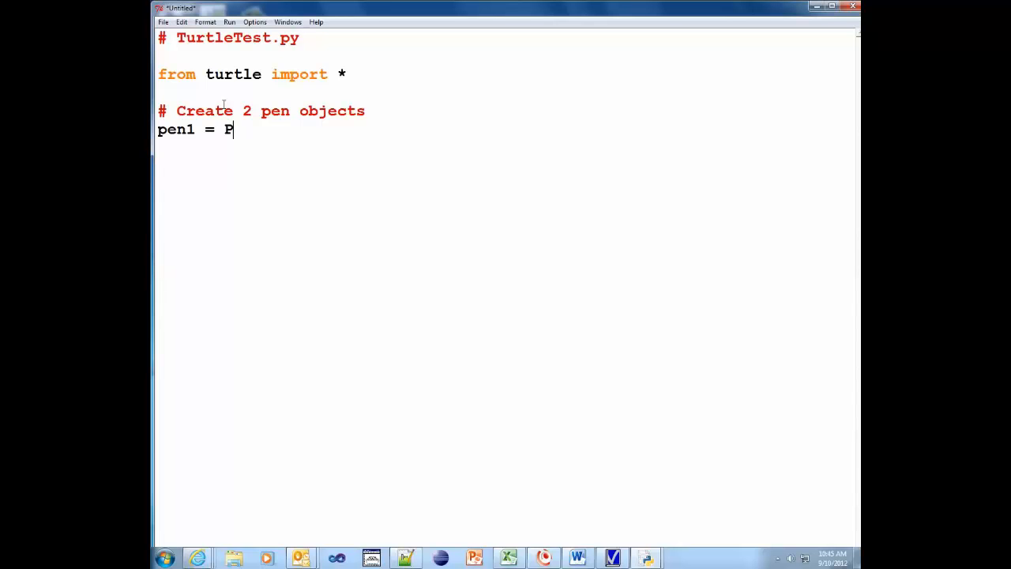
text(en)
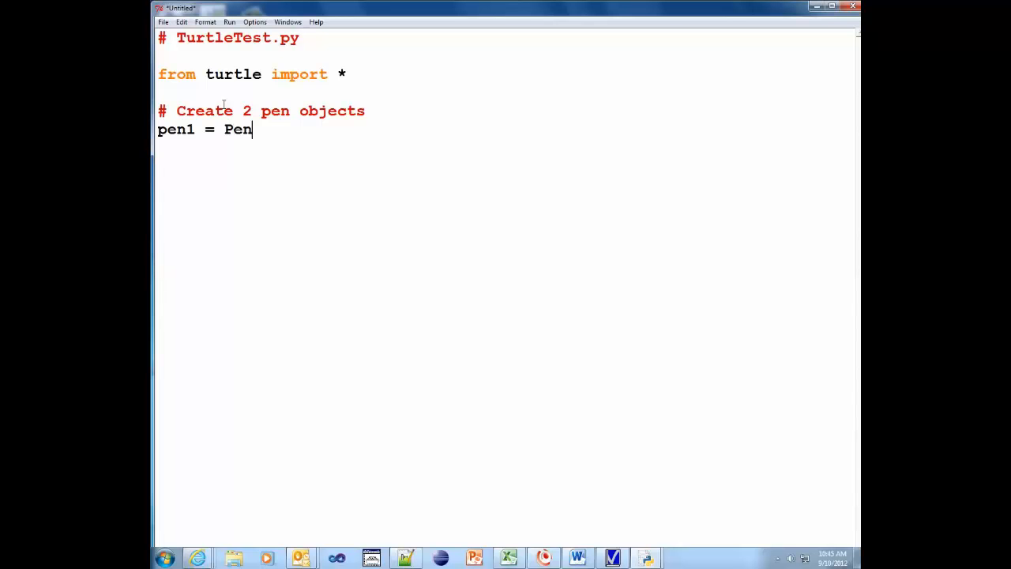
text(()
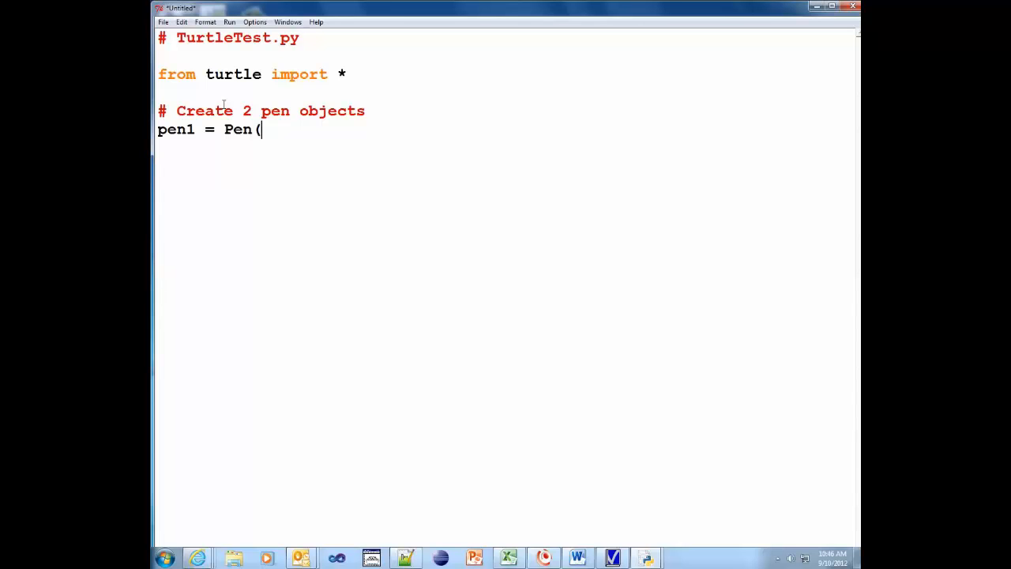
text())
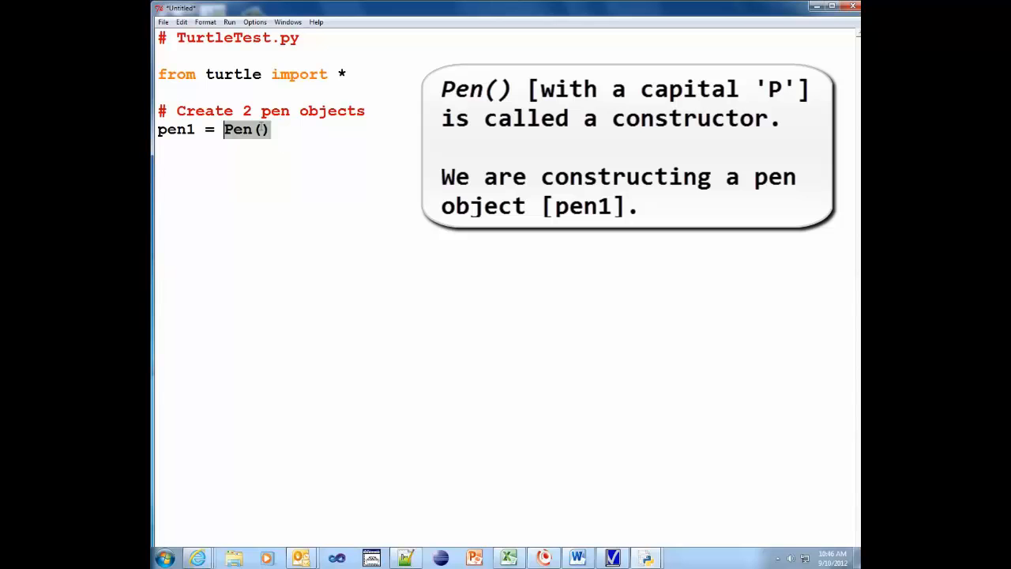
- Add pen2 = Pen() and begin the '# Set the' comment line
click(272, 129)
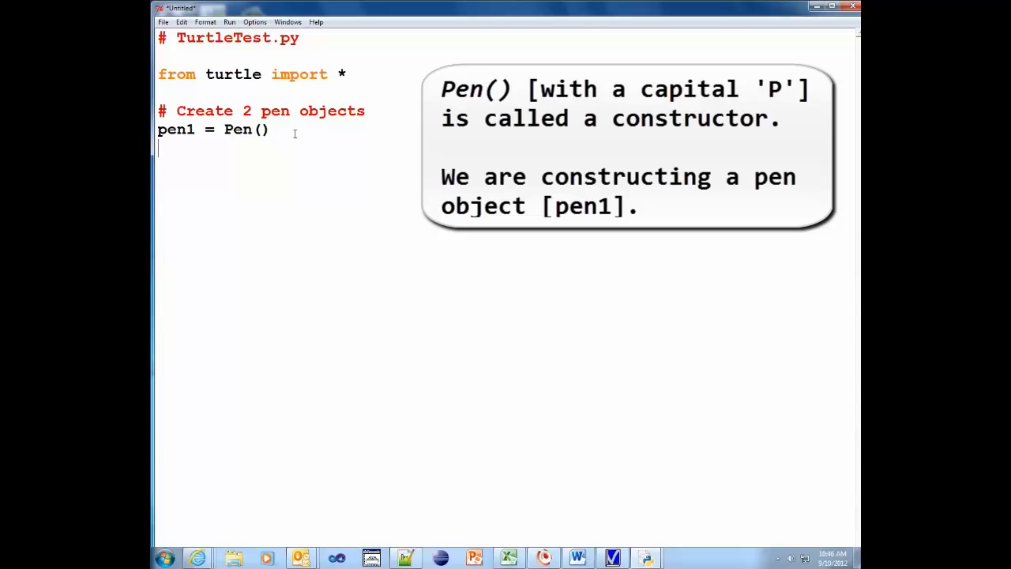
text(pen2)
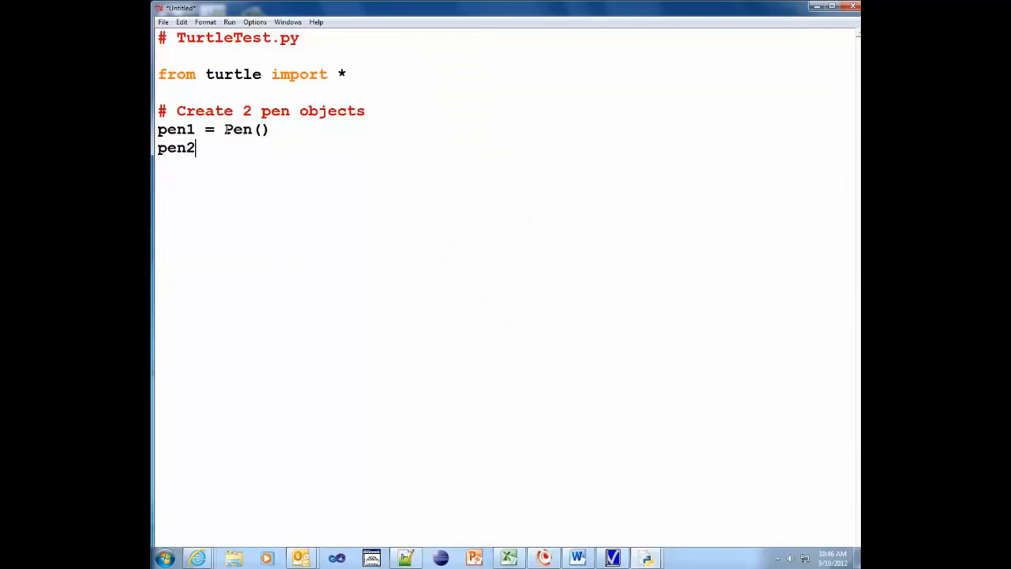
double_click(237, 129)
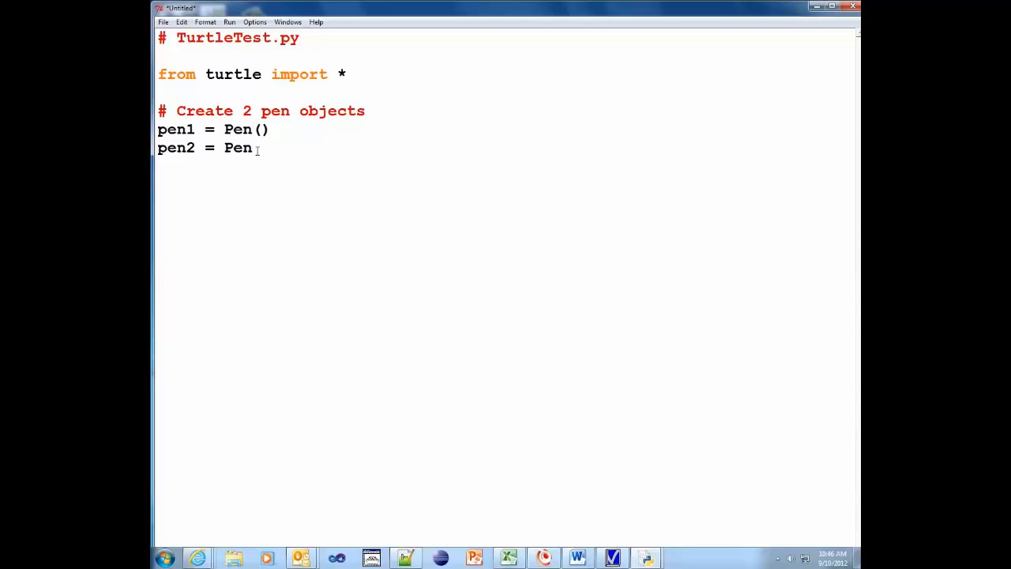
text(())
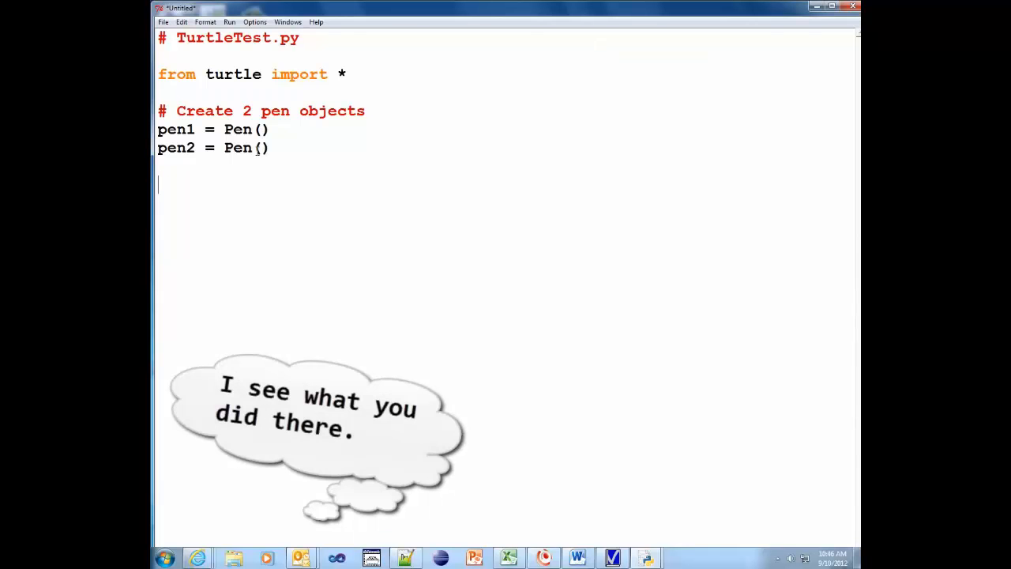
text(# Set the)
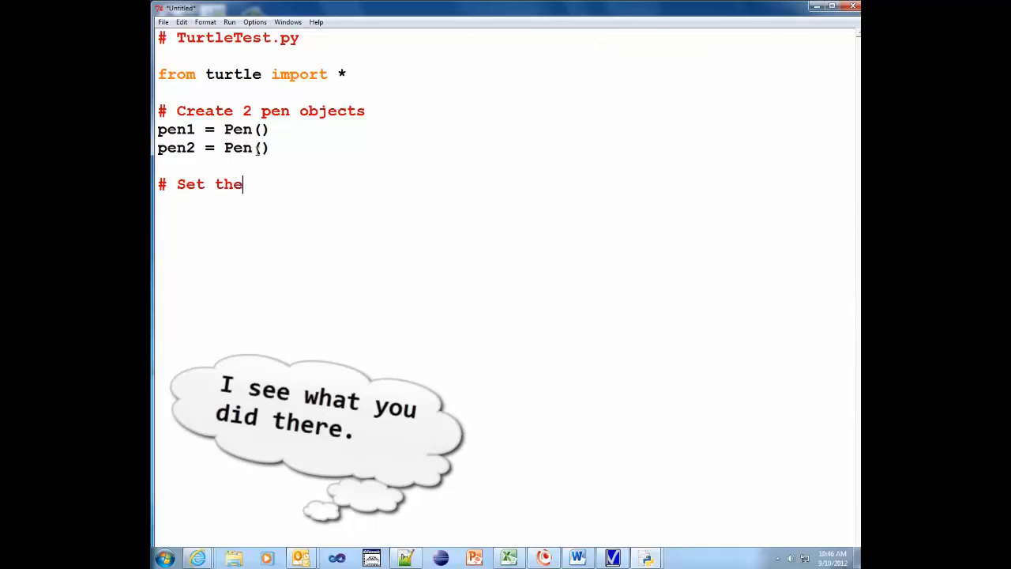
- Reword the comment to read '# Set the screen's background color'
text(color)
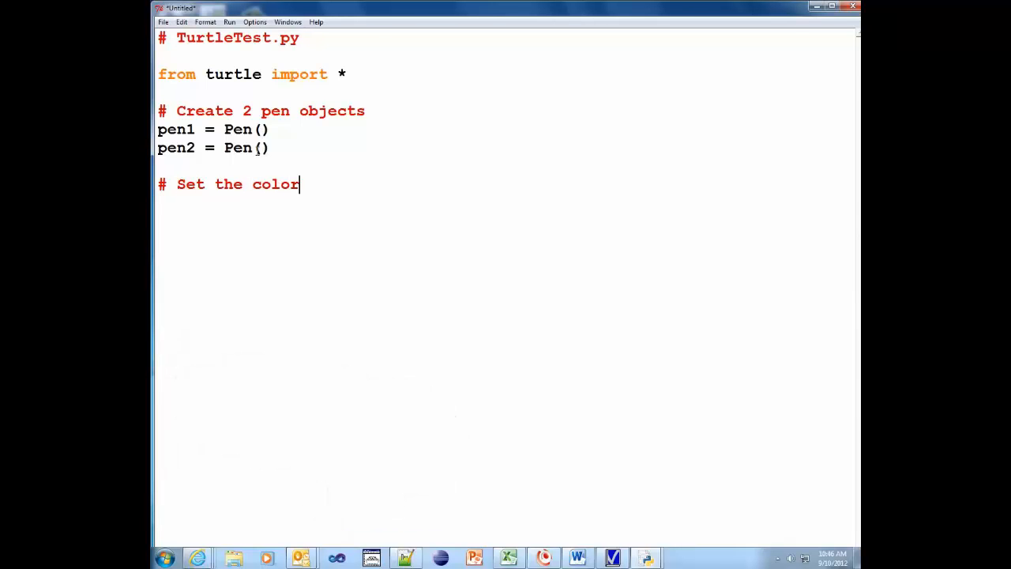
key(BackSpace)
text(screen's backgr)
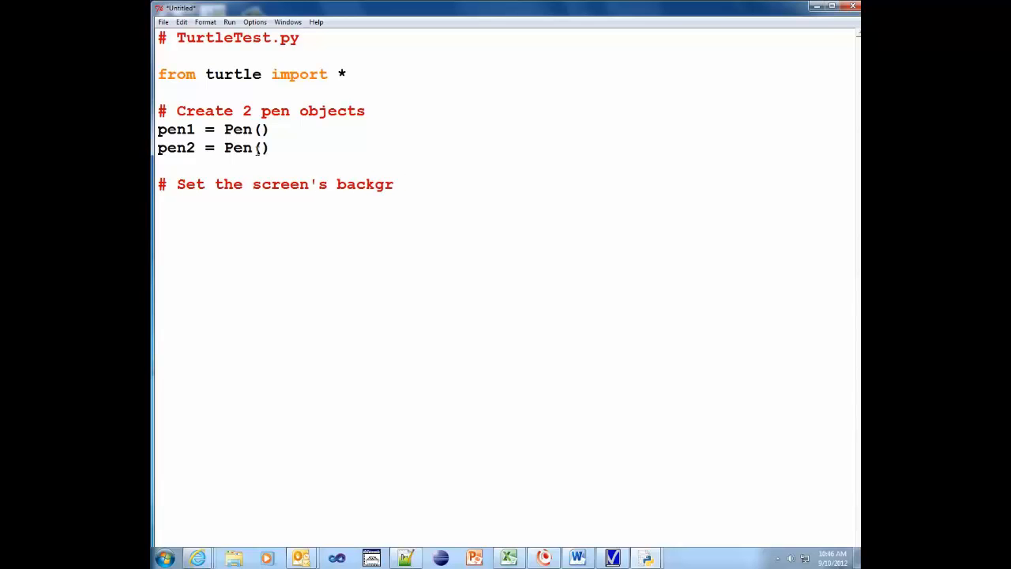
text(ound color)
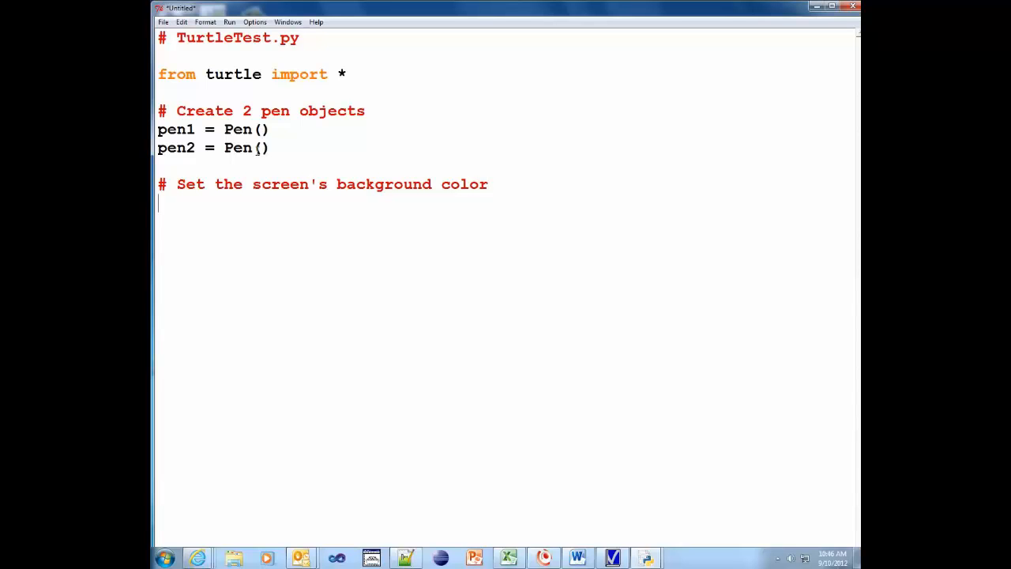
mouse_move(290, 220)
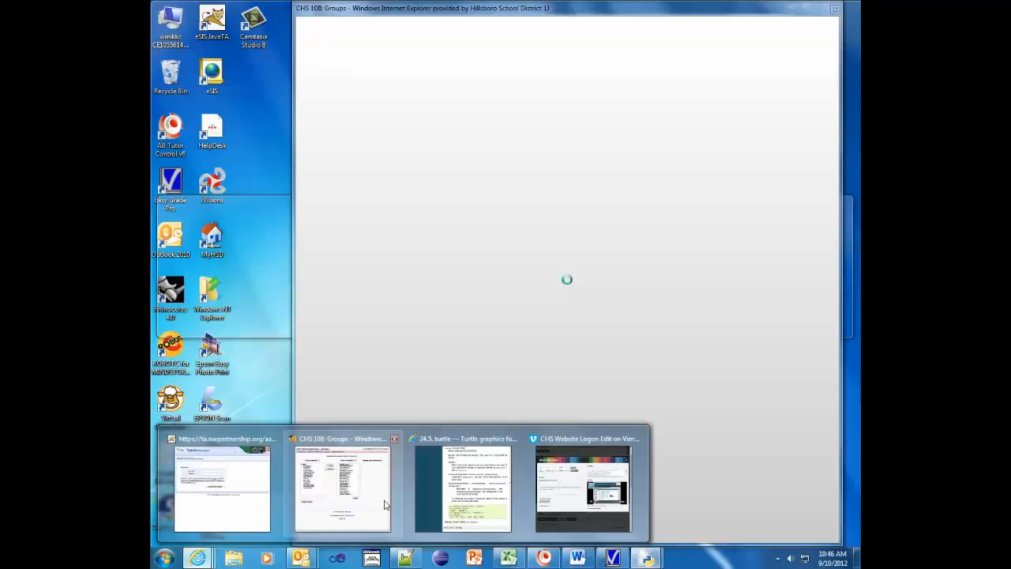
- Switch to the turtle docs in Internet Explorer and highlight the turtle.color("red", "green") example
click(465, 487)
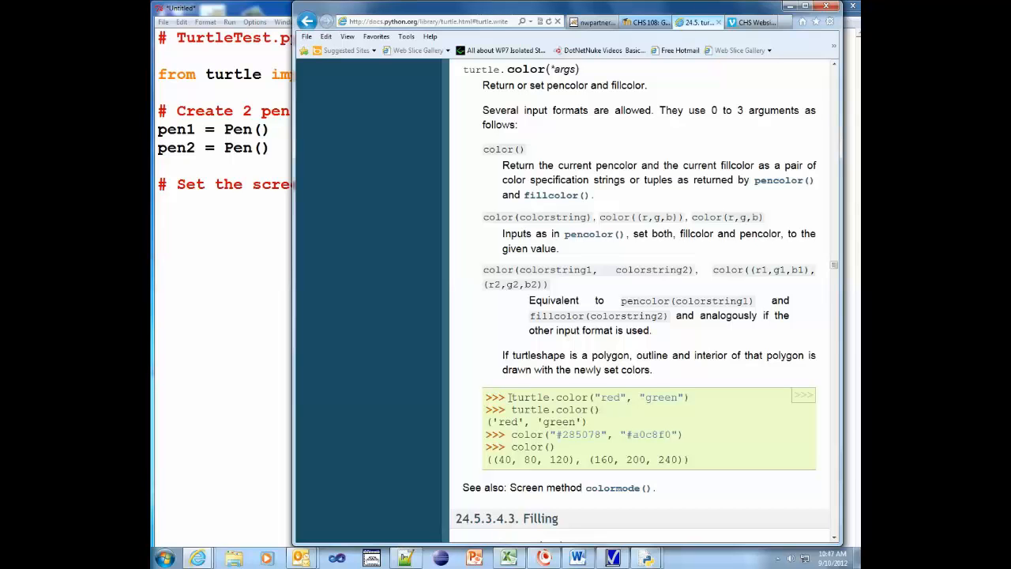
triple_click(599, 397)
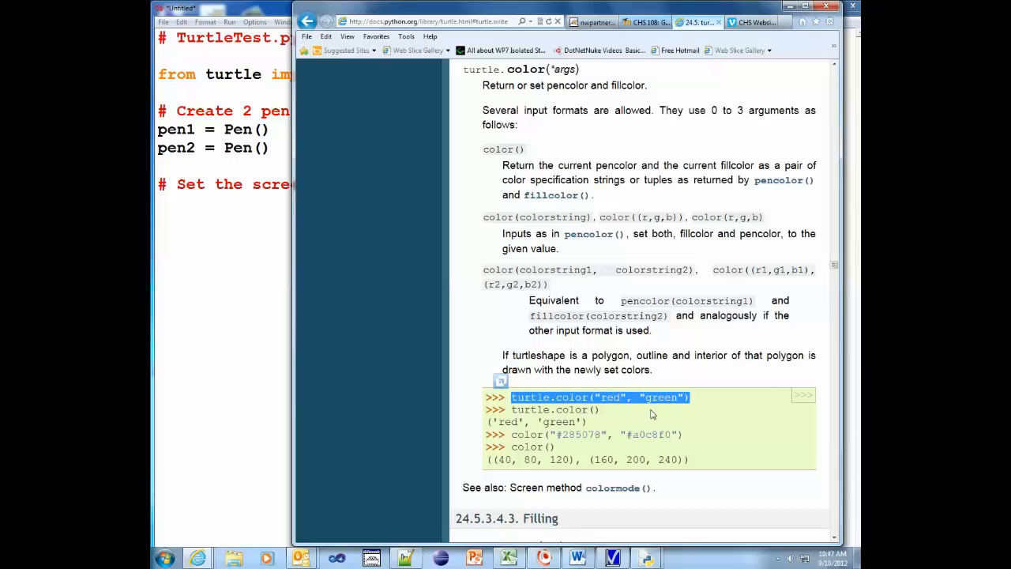
mouse_move(620, 408)
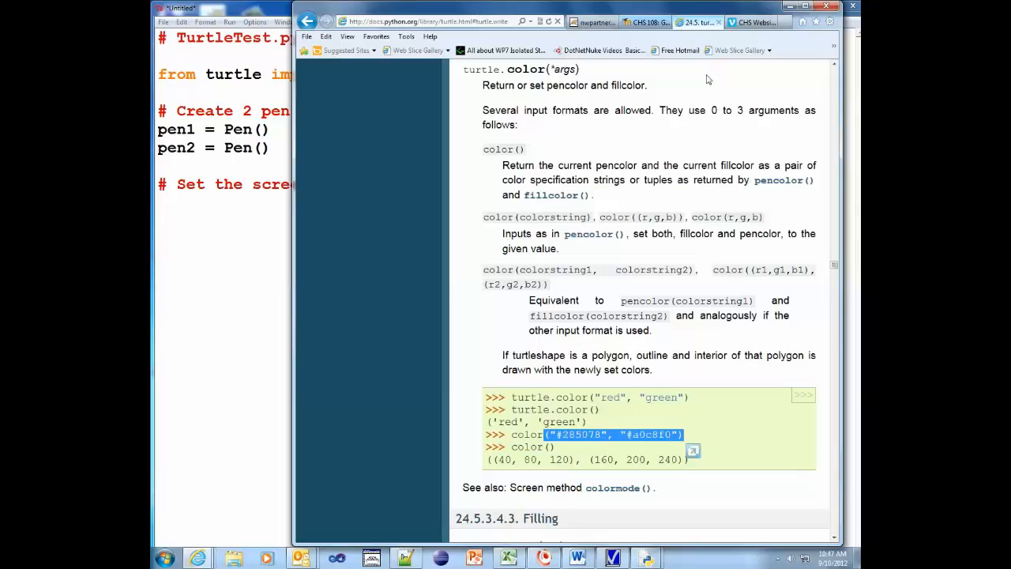
mouse_move(787, 22)
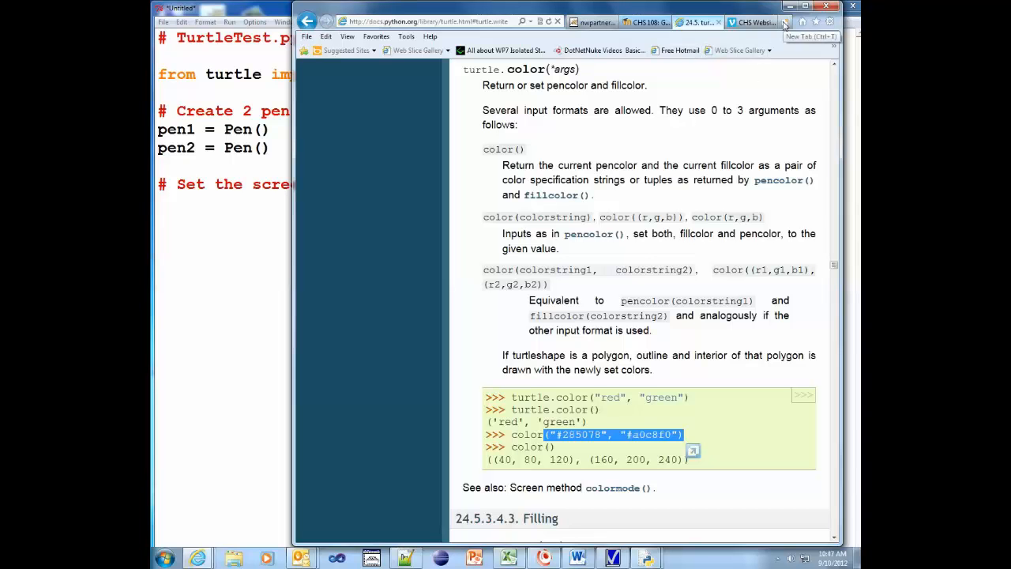
- In a new tab on colorsontheweb.com, navigate to Color Tools > Color Wizard
click(785, 22)
text(http://colorsontheweb.com/)
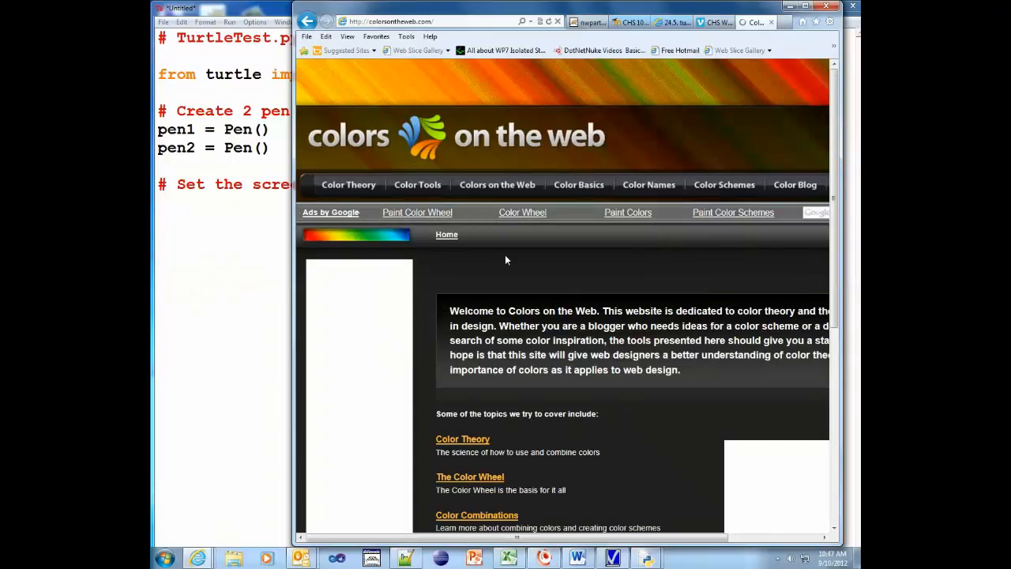
click(418, 183)
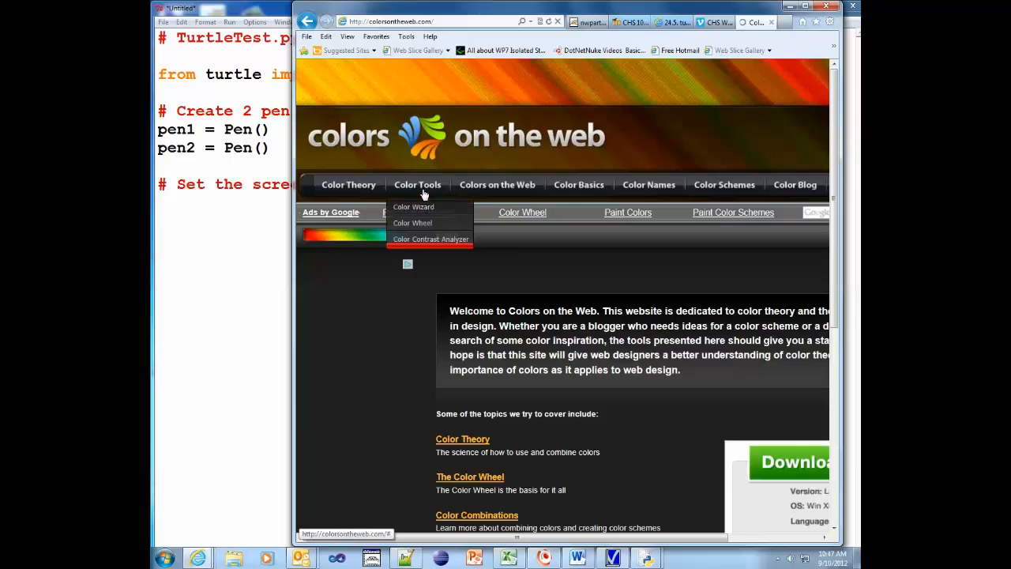
click(414, 205)
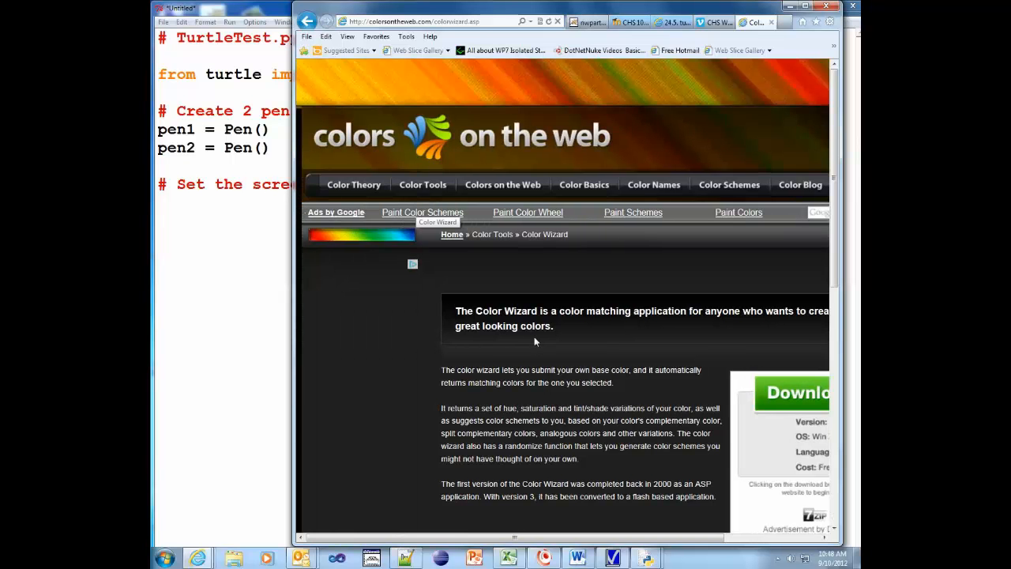
- Randomize the base color repeatedly until a dark slate-blue scheme appears
scroll(down, 3)
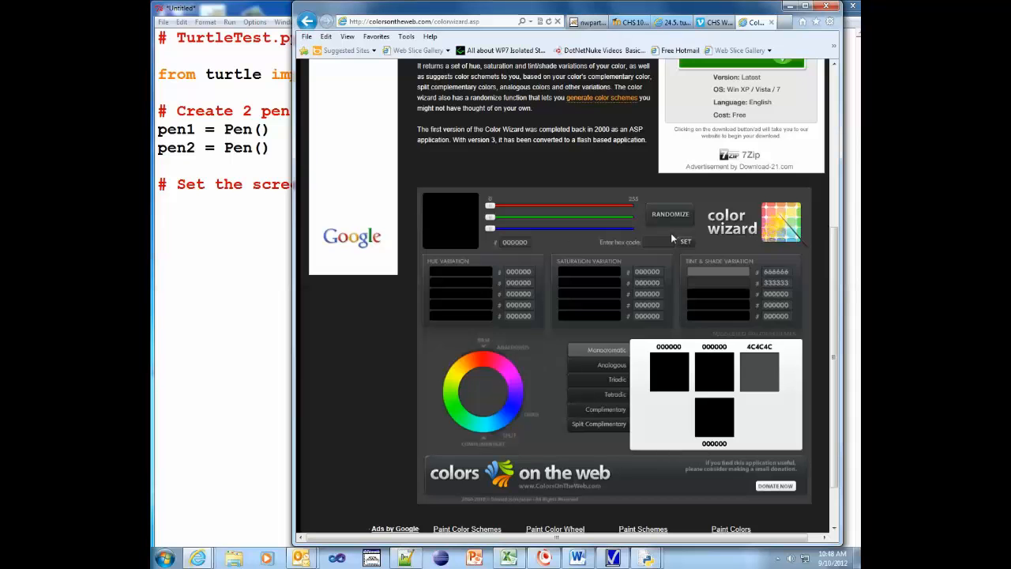
click(670, 215)
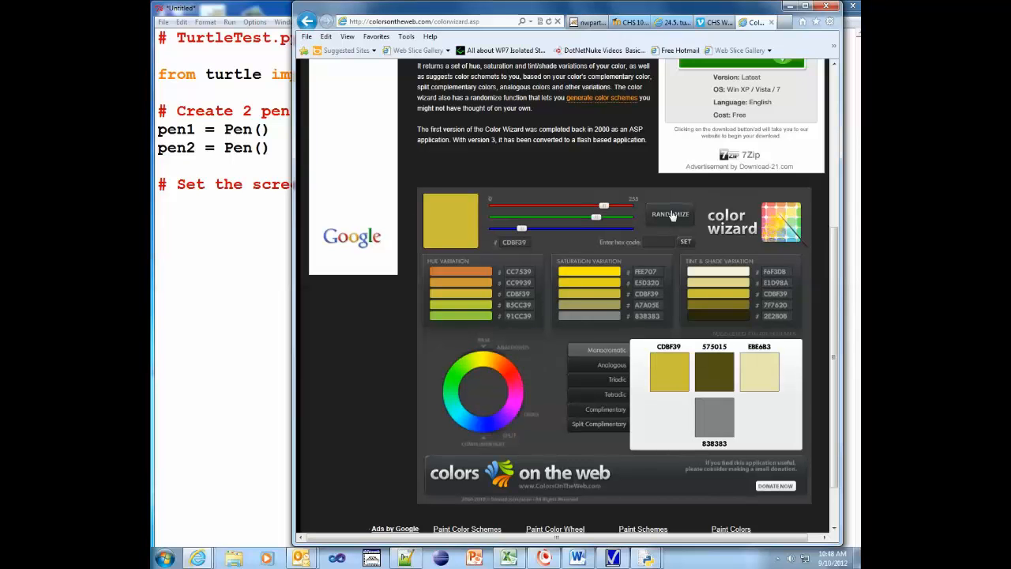
click(670, 214)
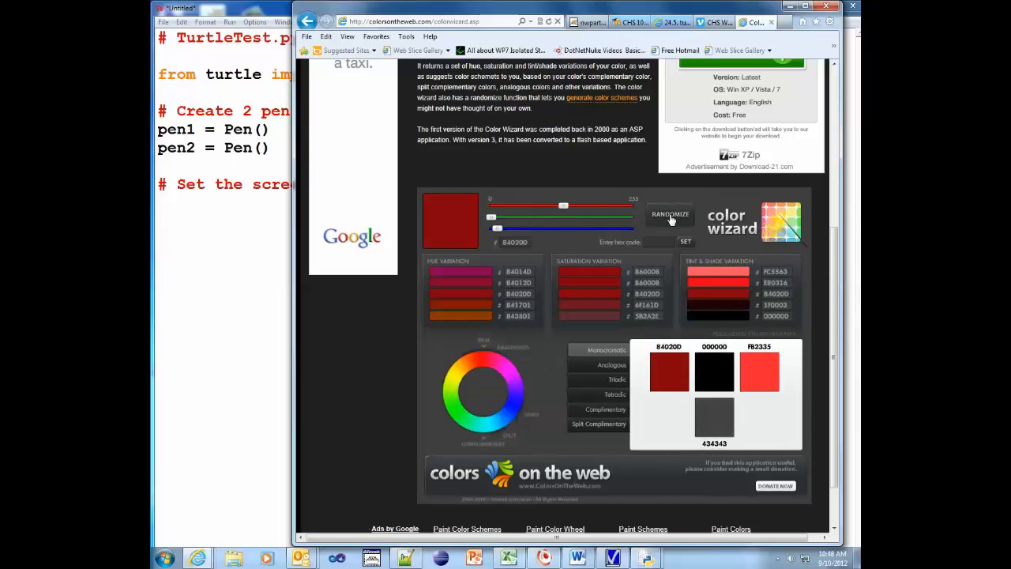
click(670, 219)
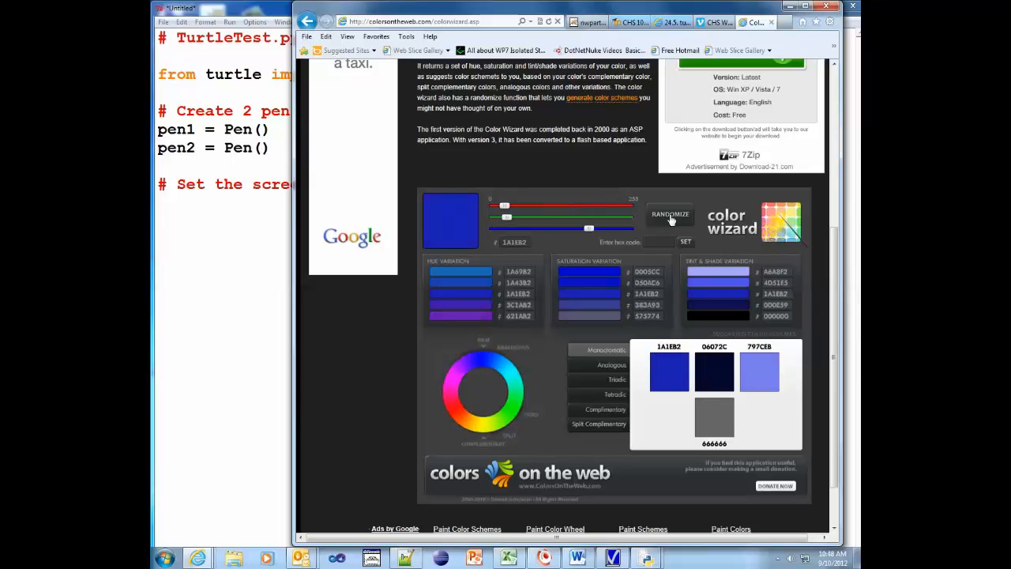
click(670, 215)
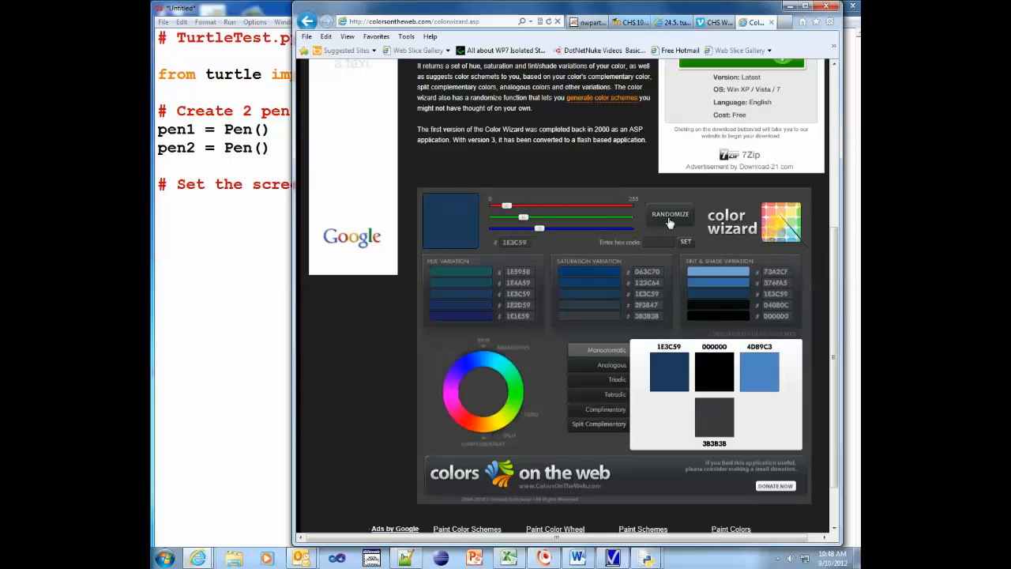
click(670, 215)
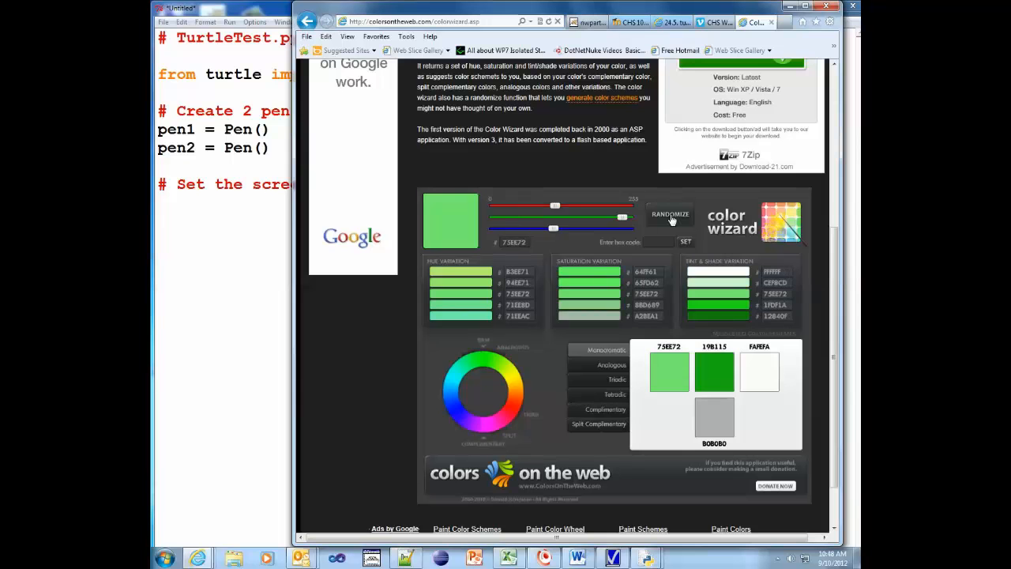
click(670, 215)
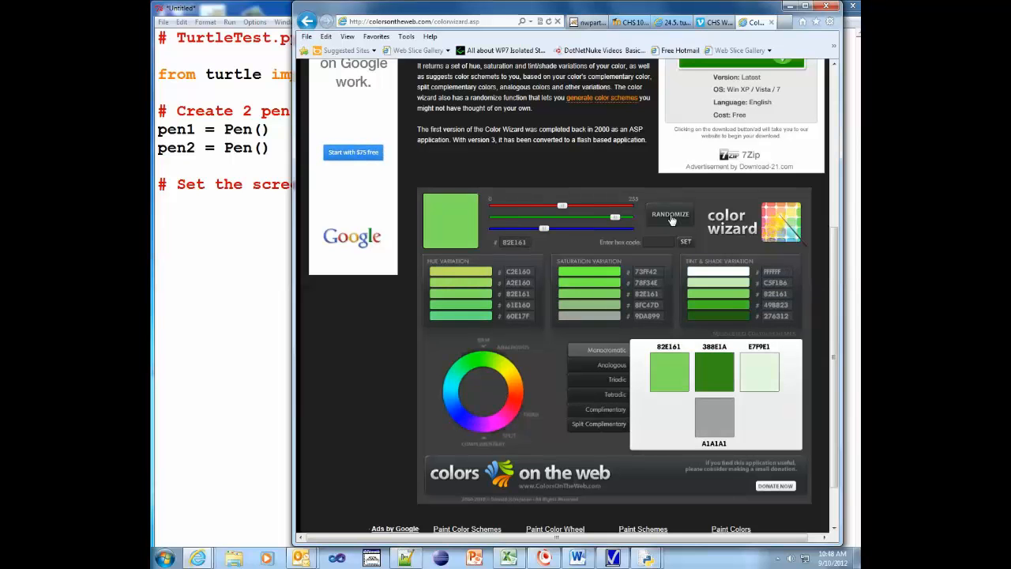
click(670, 215)
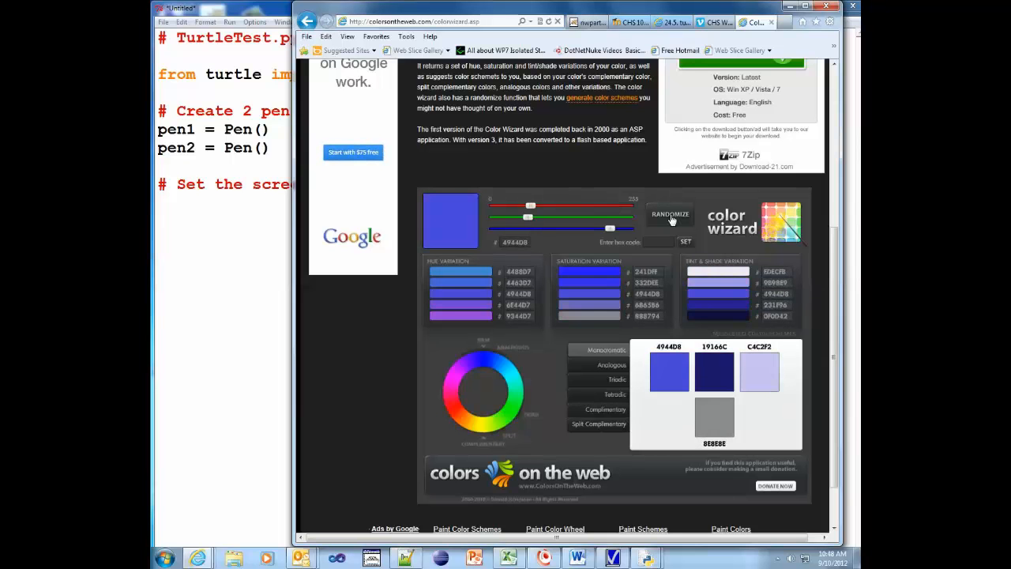
click(670, 215)
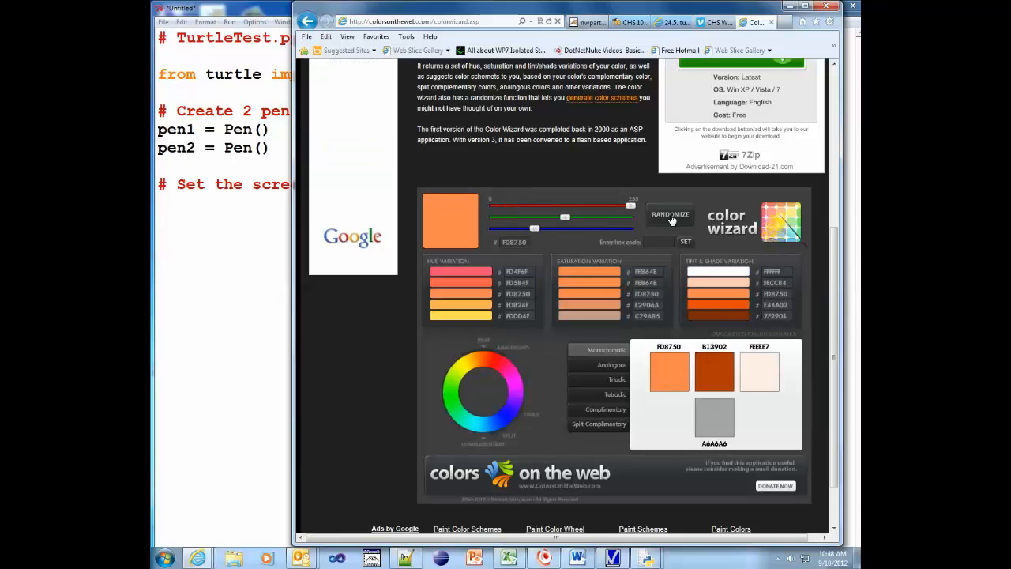
click(670, 215)
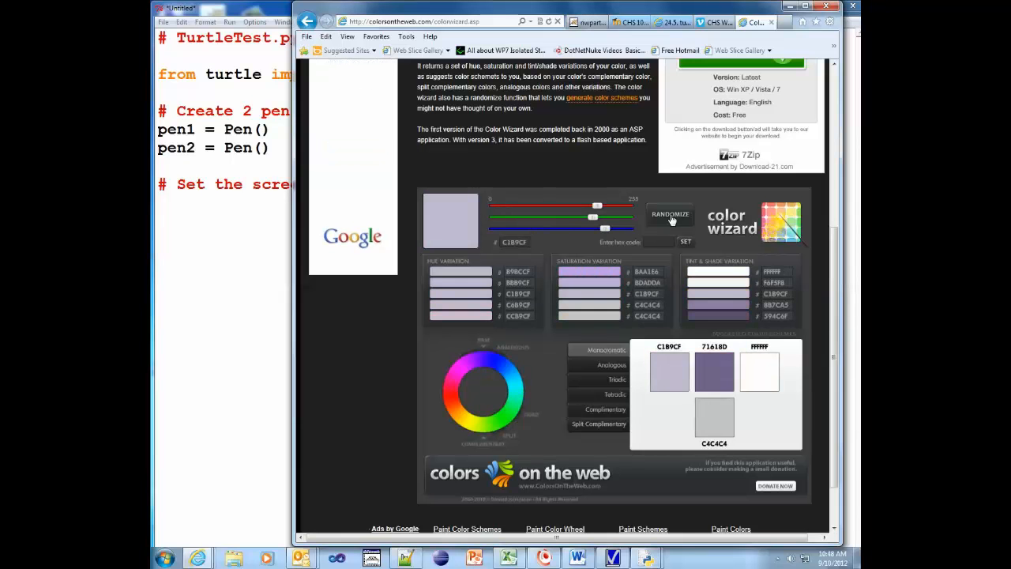
click(670, 215)
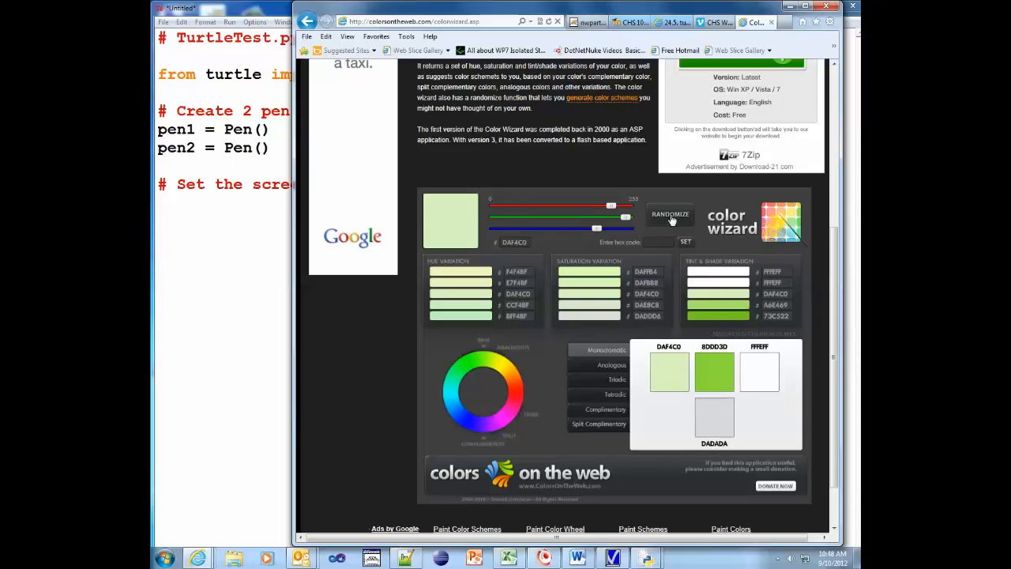
click(670, 215)
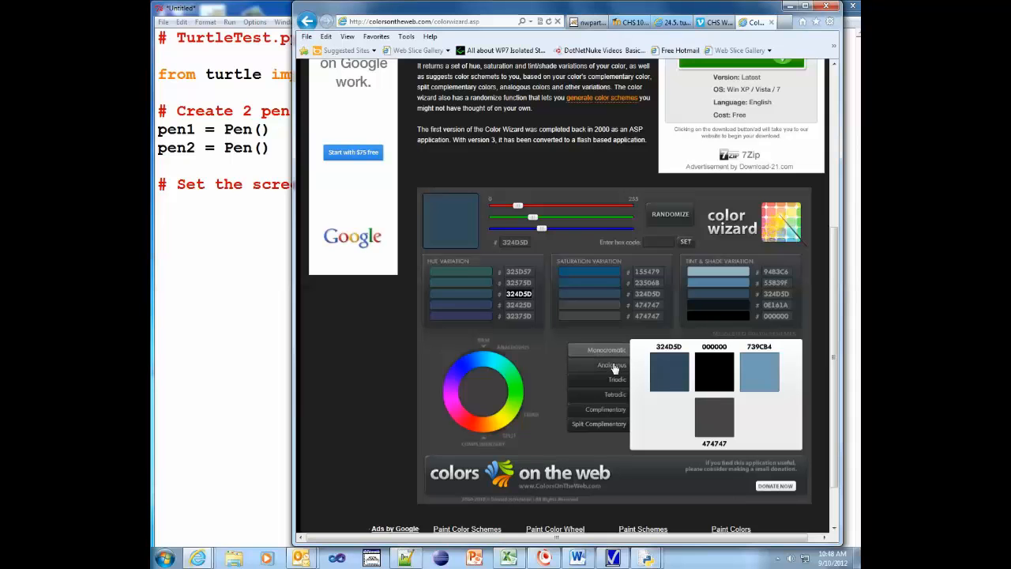
- Compare the Analogous, Triads and Split Complementary schemes for the slate-blue base
click(610, 363)
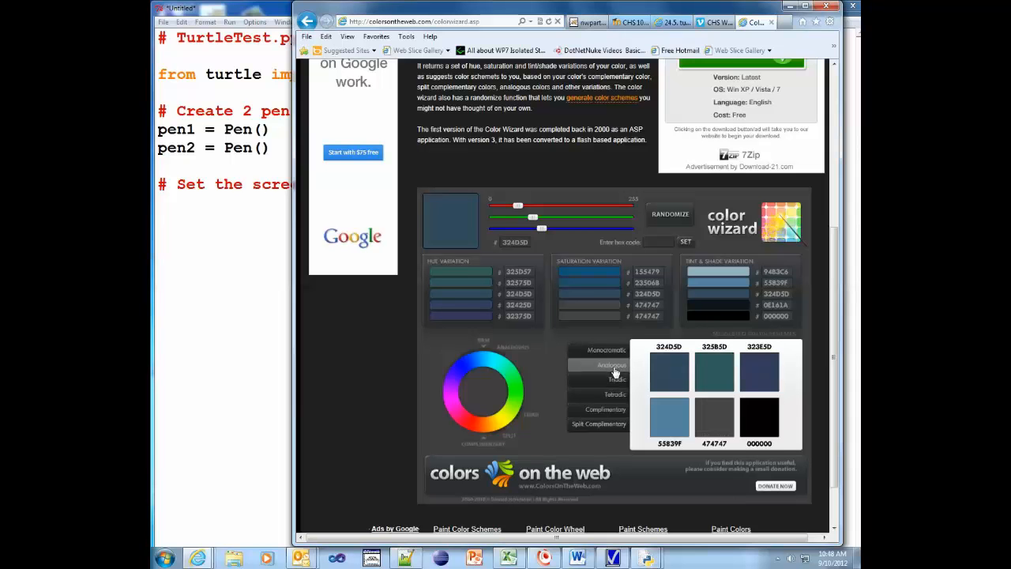
click(616, 395)
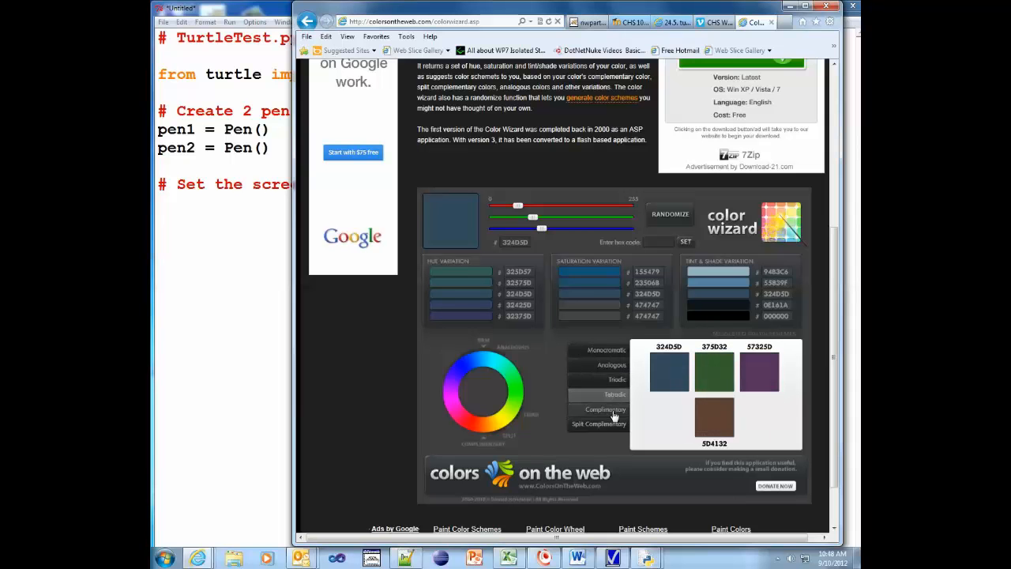
click(605, 423)
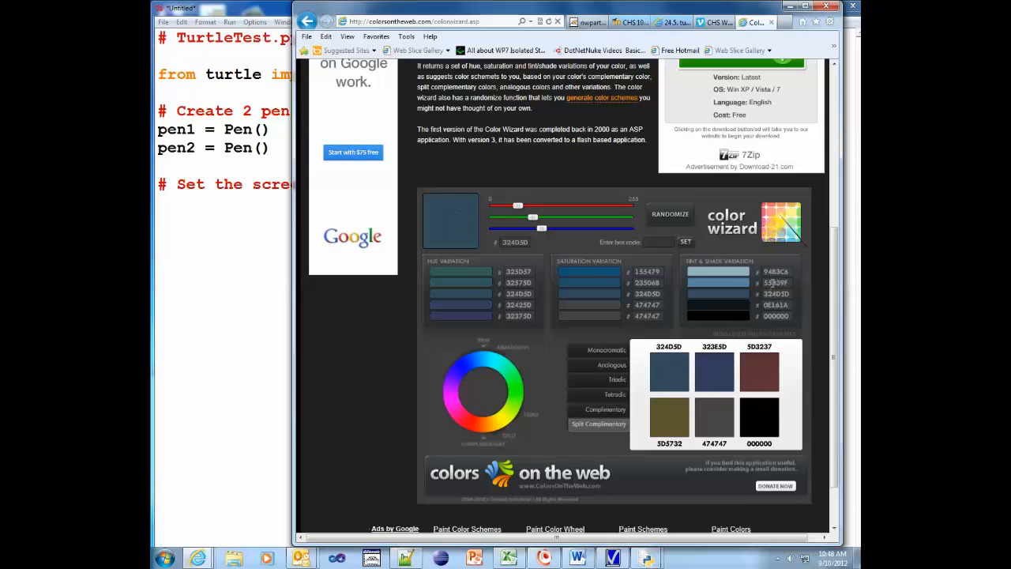
mouse_move(620, 424)
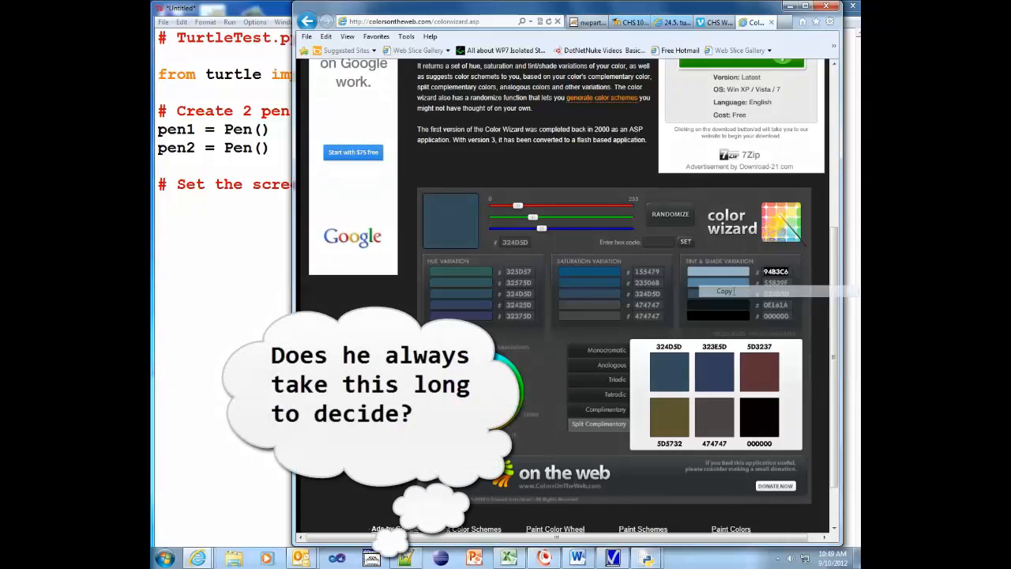
- Add pen1.screen.bgcolor("#94B3C6") below the background-color comment
click(840, 7)
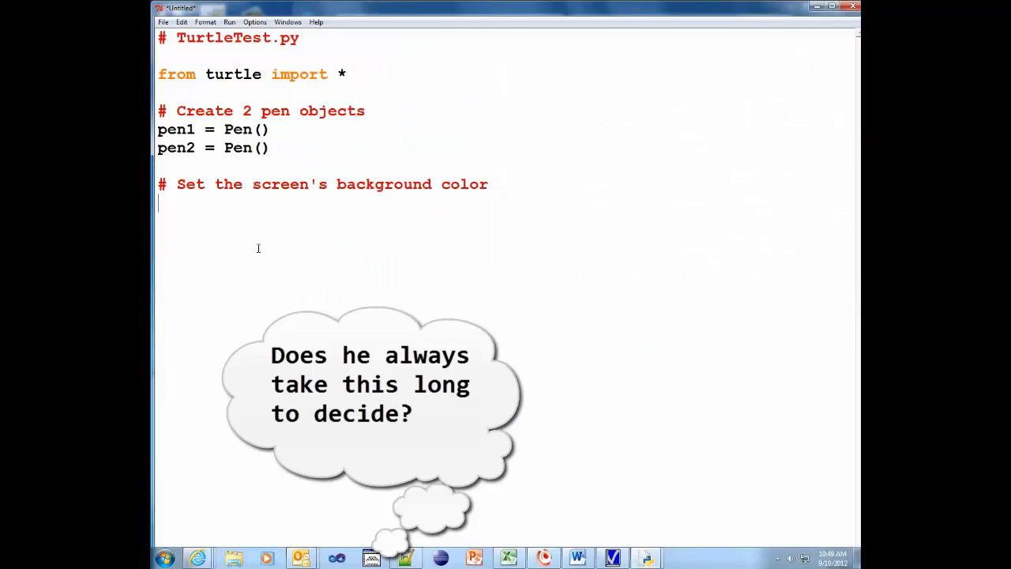
text(pen1.)
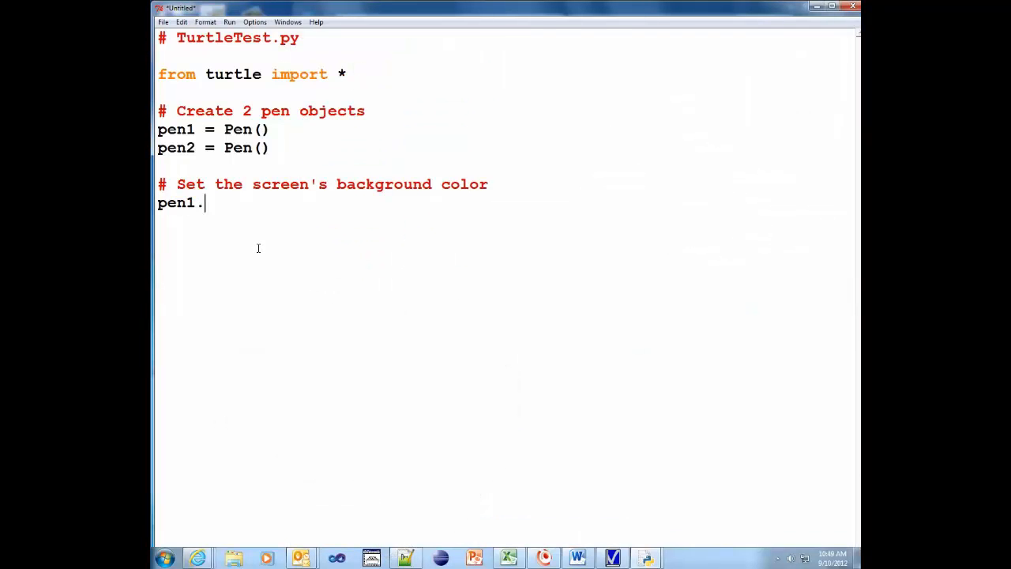
text(screen)
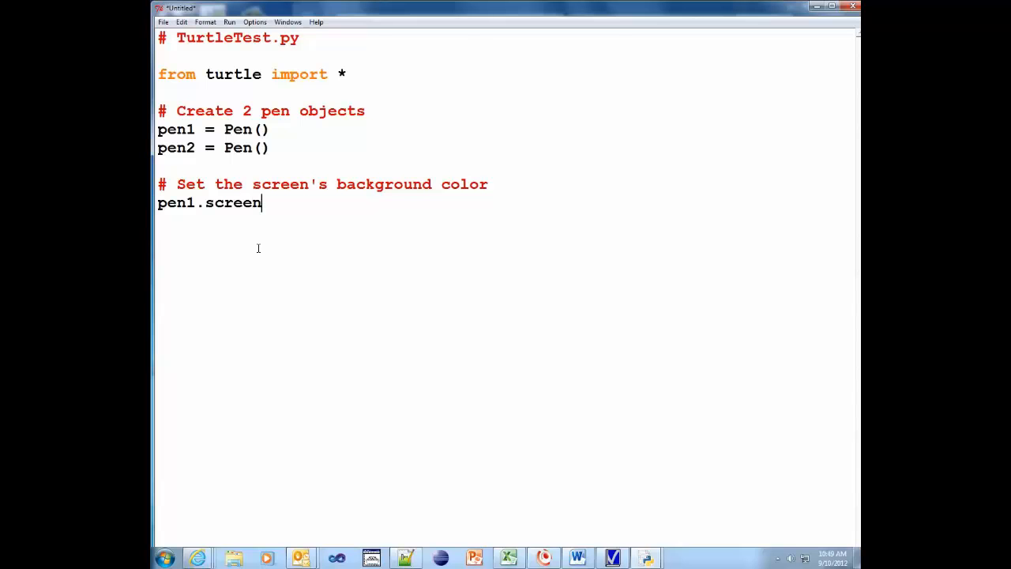
text(.)
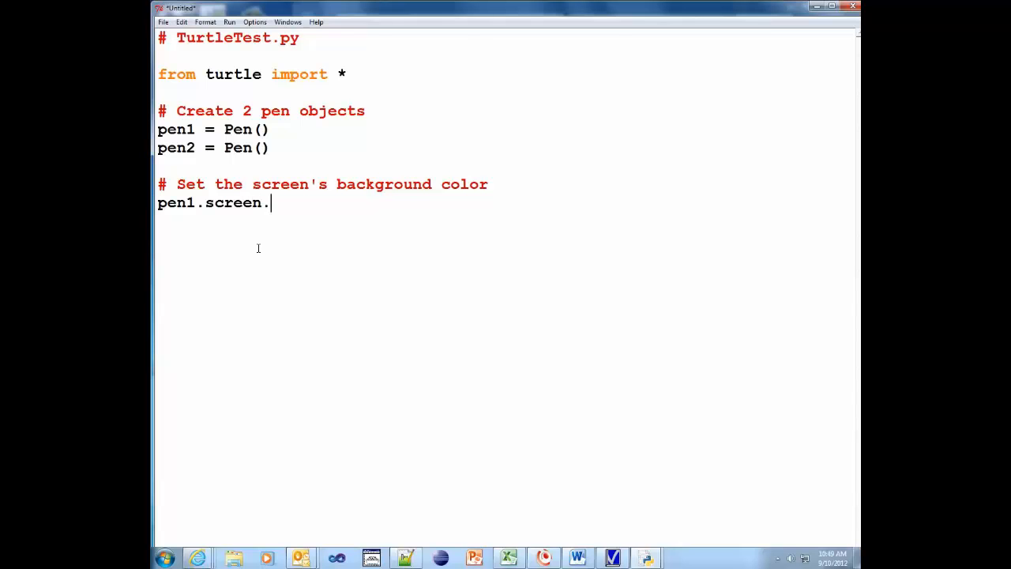
text(bgcol)
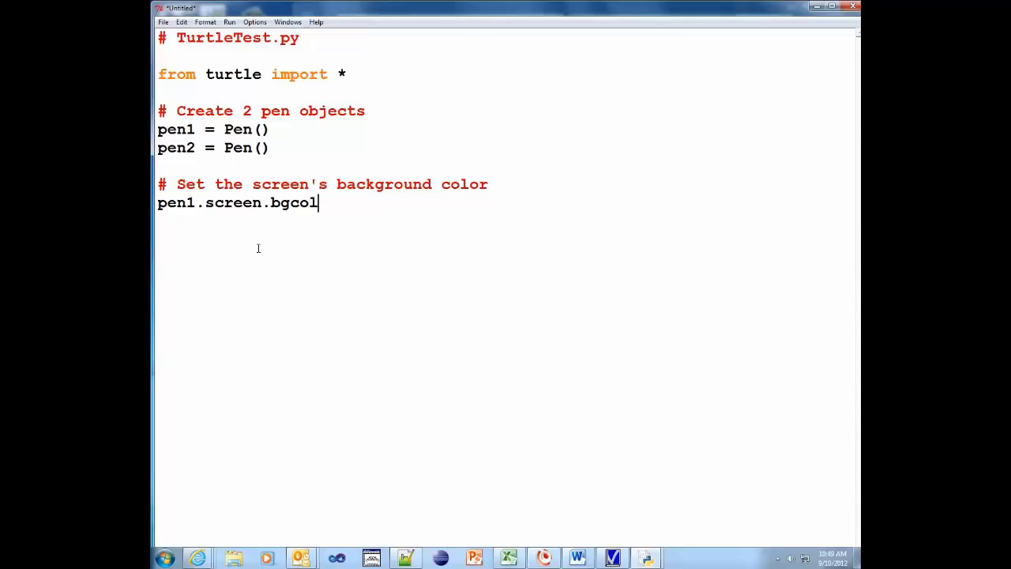
text(or()
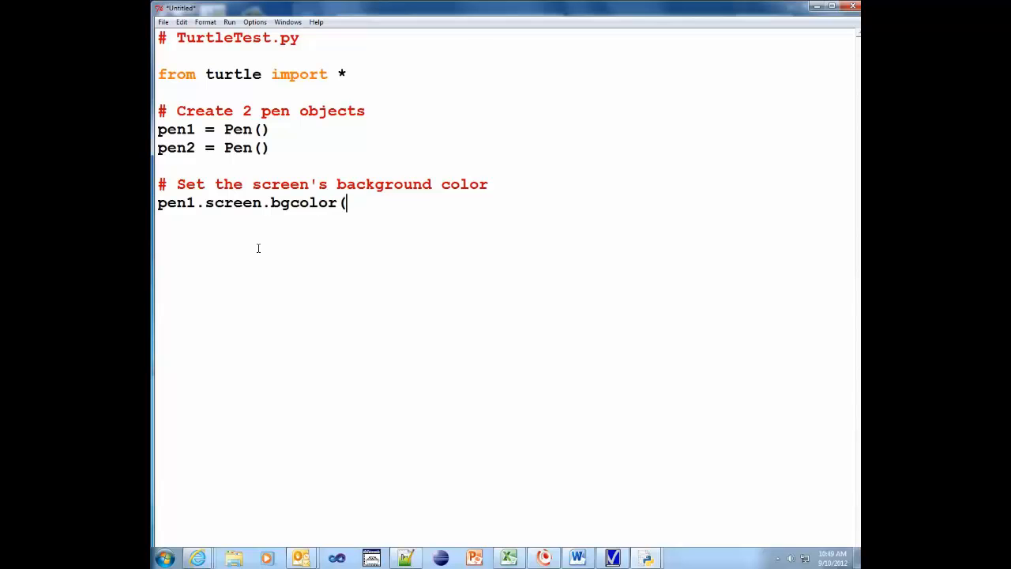
text(")
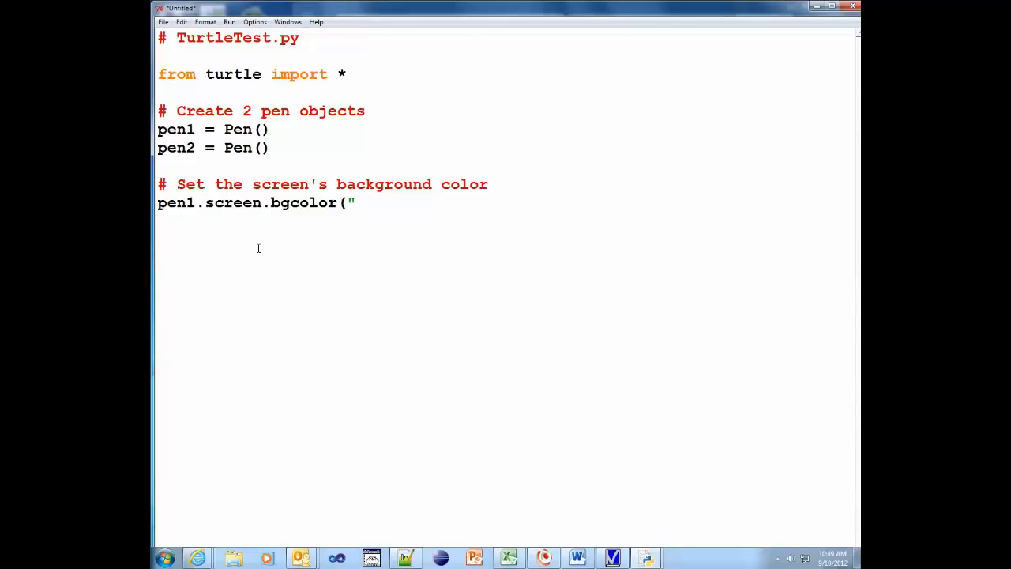
text(#)
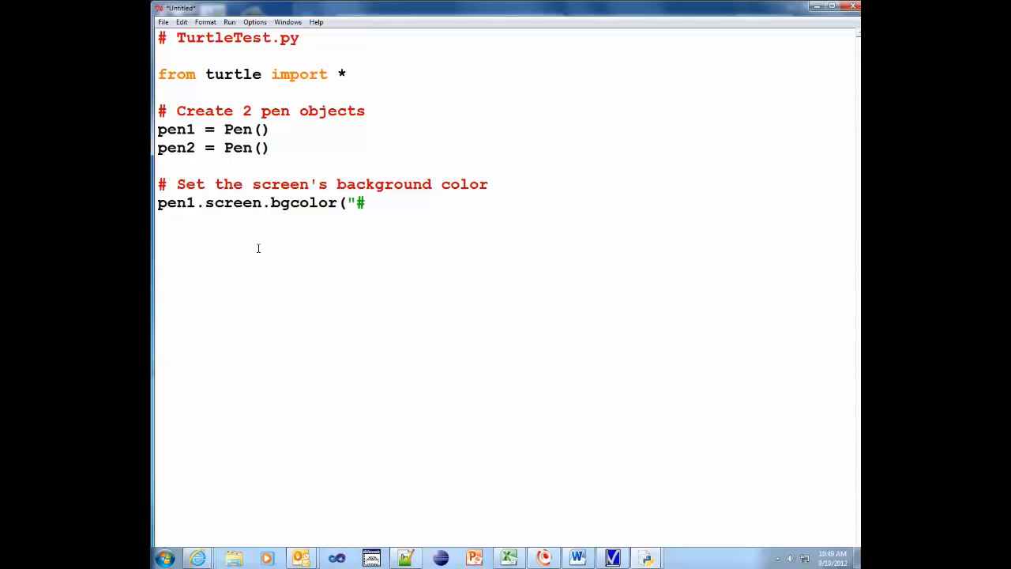
text(94B3C6)
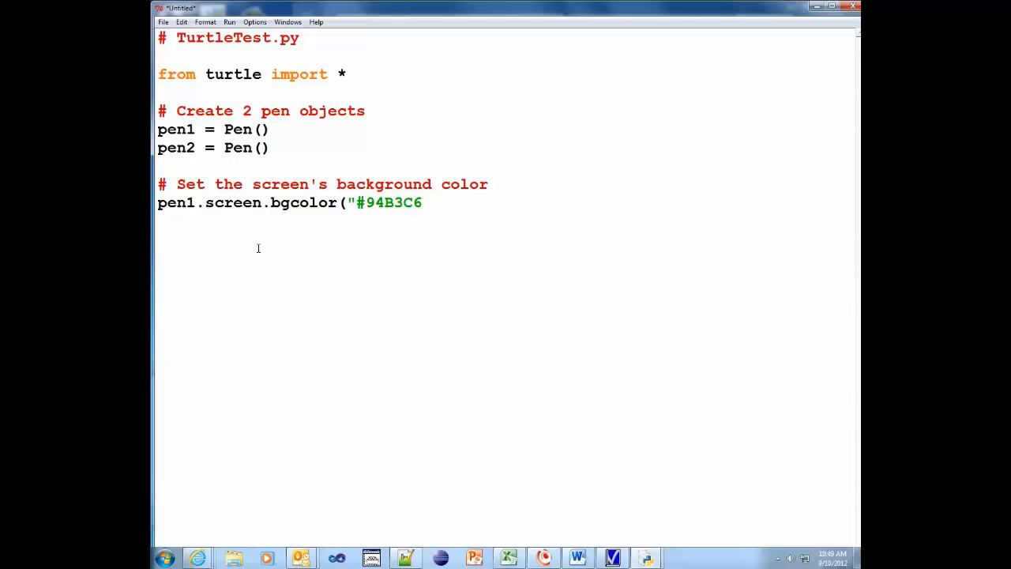
text("))
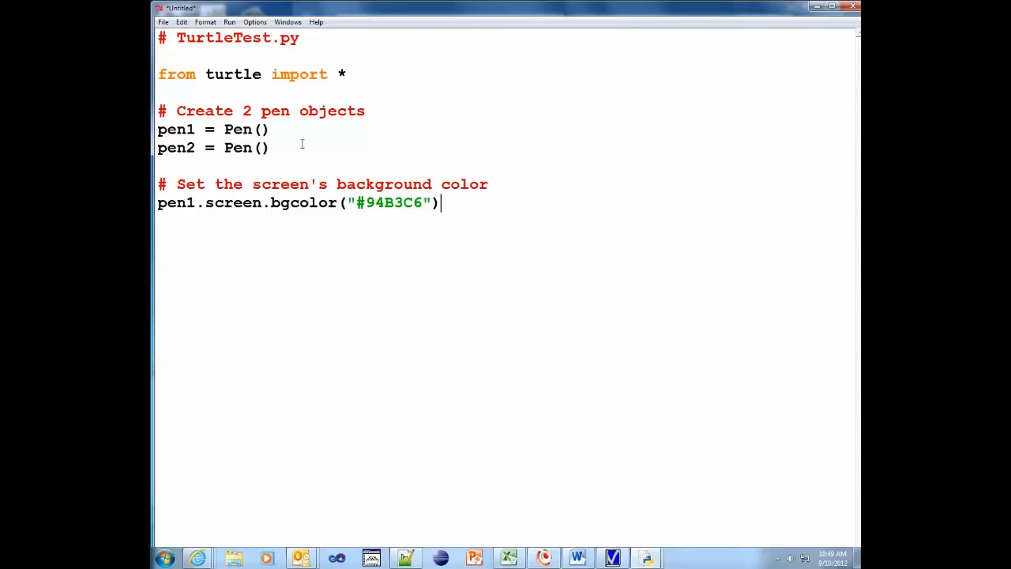
click(229, 22)
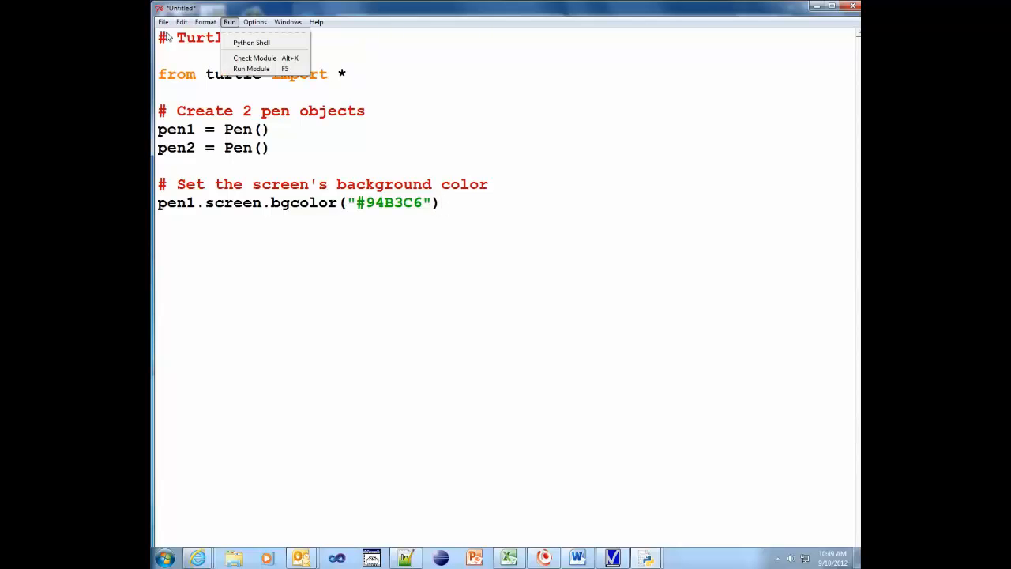
mouse_move(252, 69)
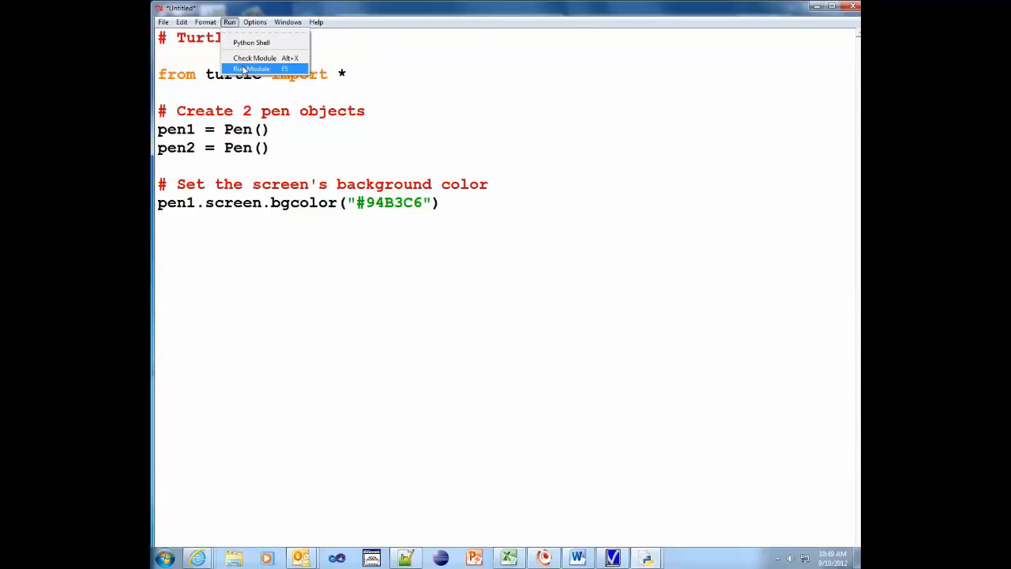
- Run the script via Run Module, which prompts to save it first
click(251, 70)
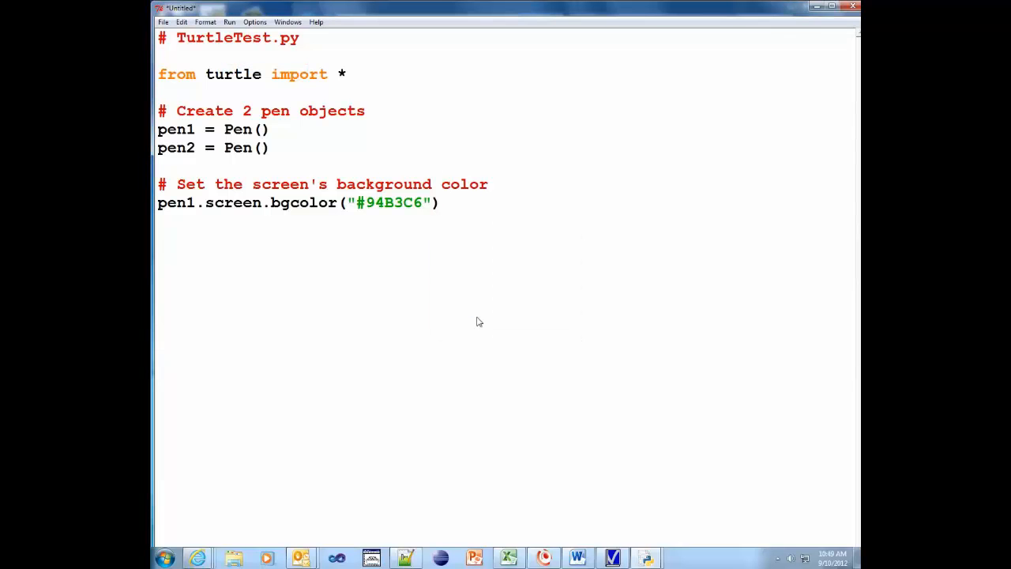
mouse_move(529, 241)
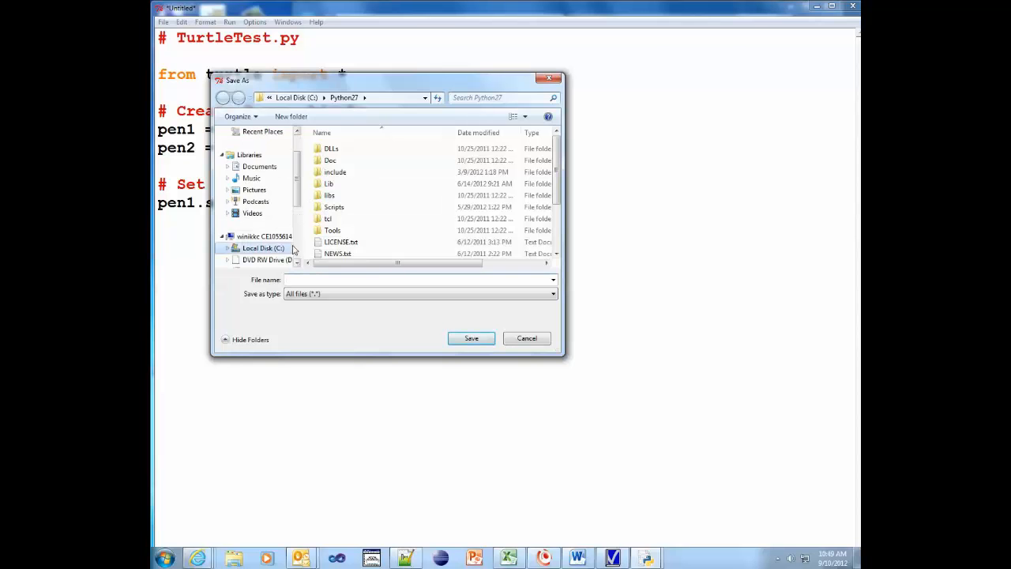
- Save the script as TurtleTest.py in the Python Code folder on the class network drive
scroll(down, 3)
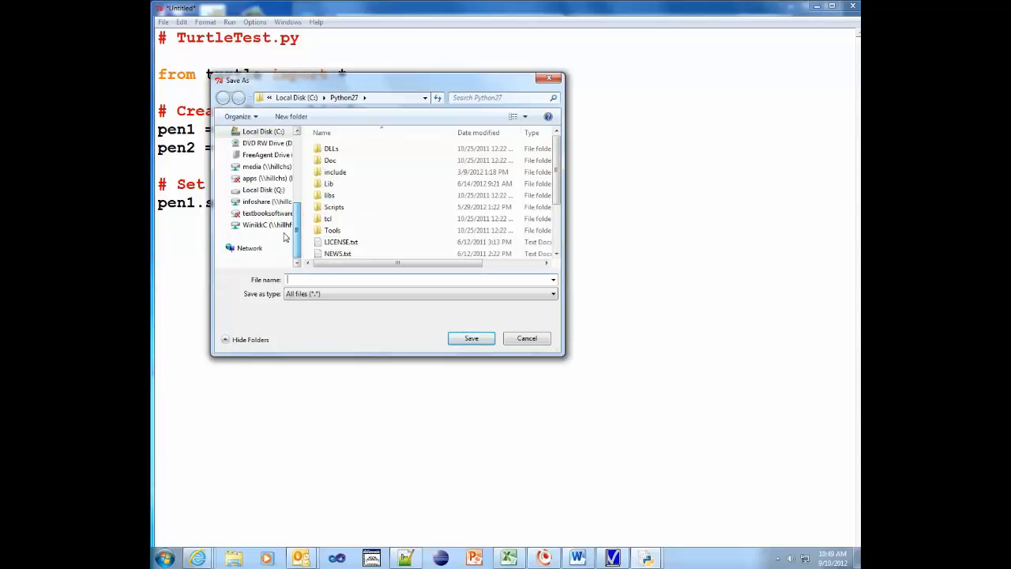
click(256, 225)
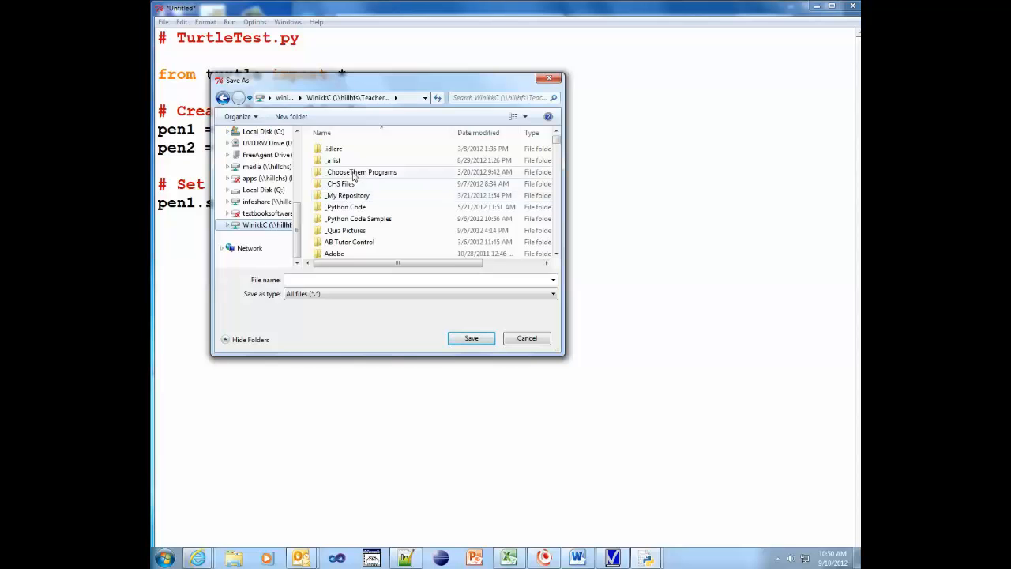
click(344, 207)
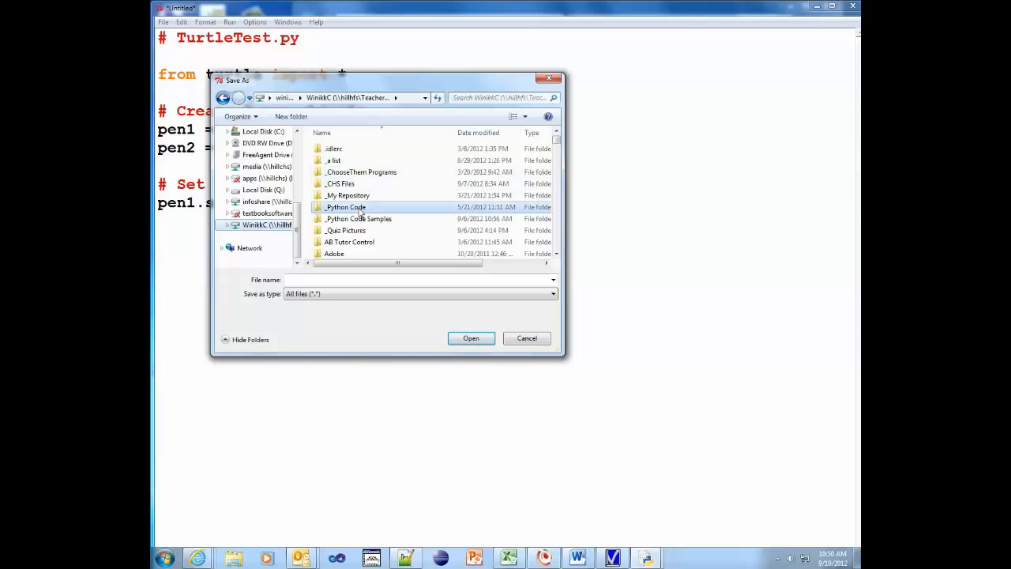
double_click(344, 206)
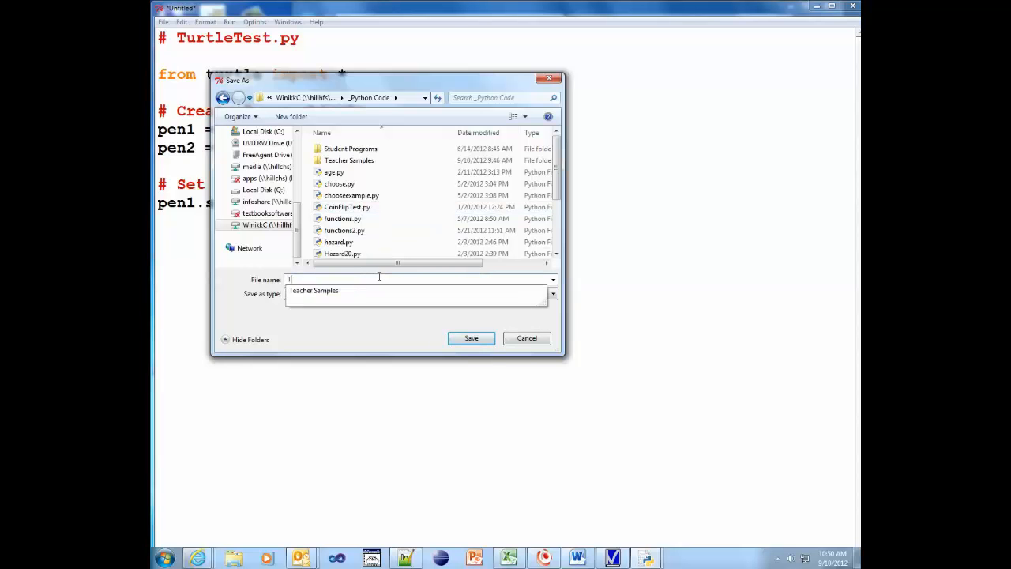
text(Turtletest.py)
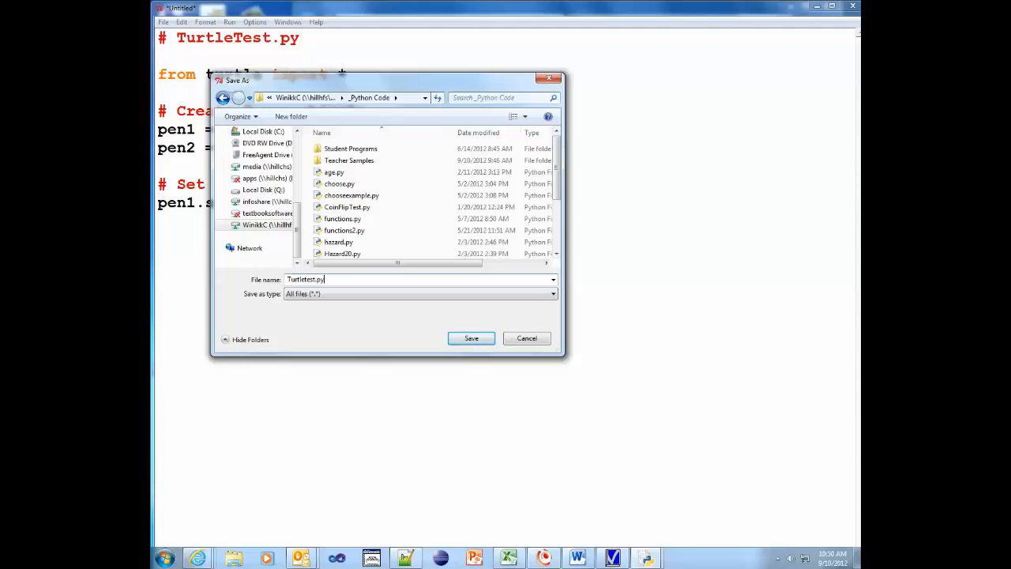
click(471, 338)
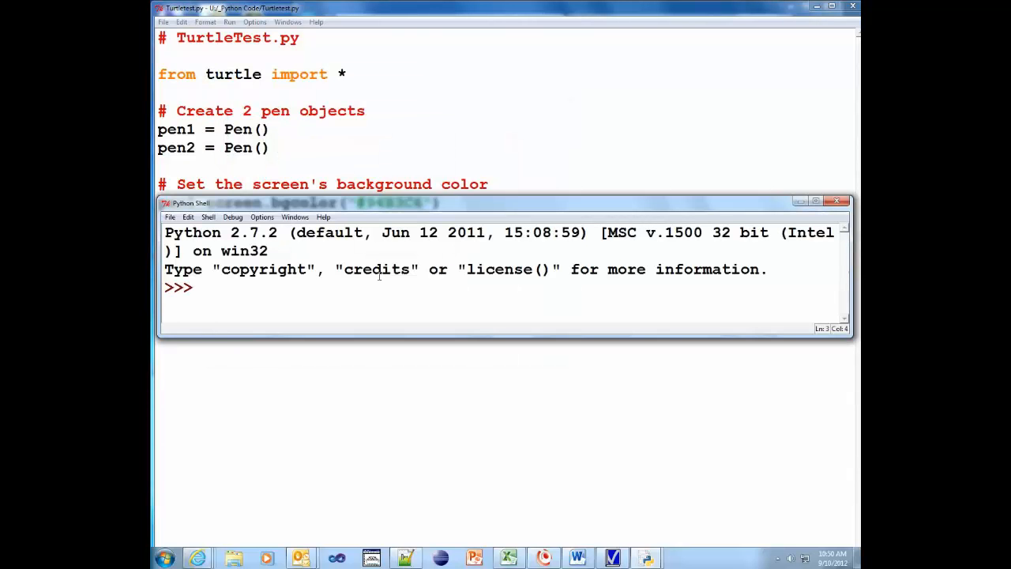